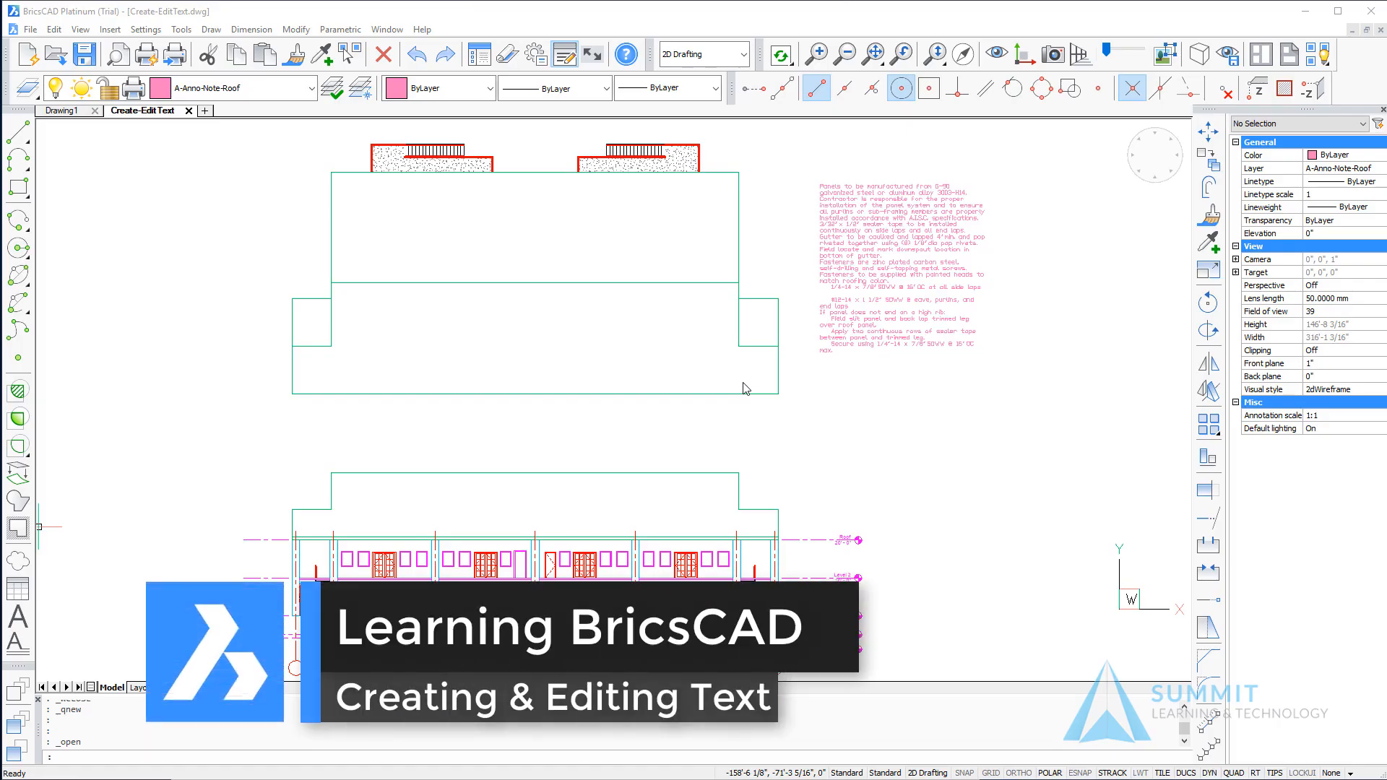
{"action": "mouse_move", "coordinate": [294, 581]}
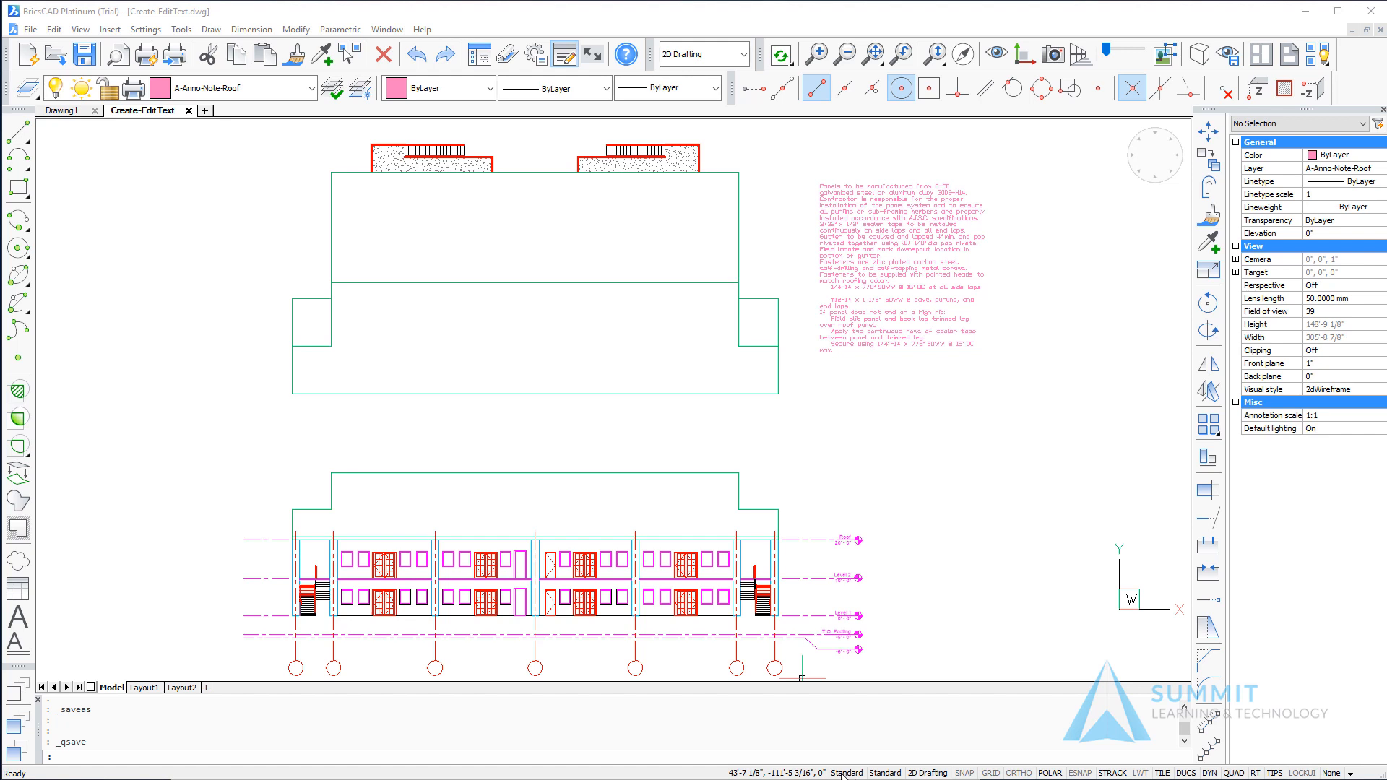
- Show the drawing's text styles: Notes-General, Notes-Labels and Standard with heights and fonts
{"action": "left_click", "coordinate": [884, 772]}
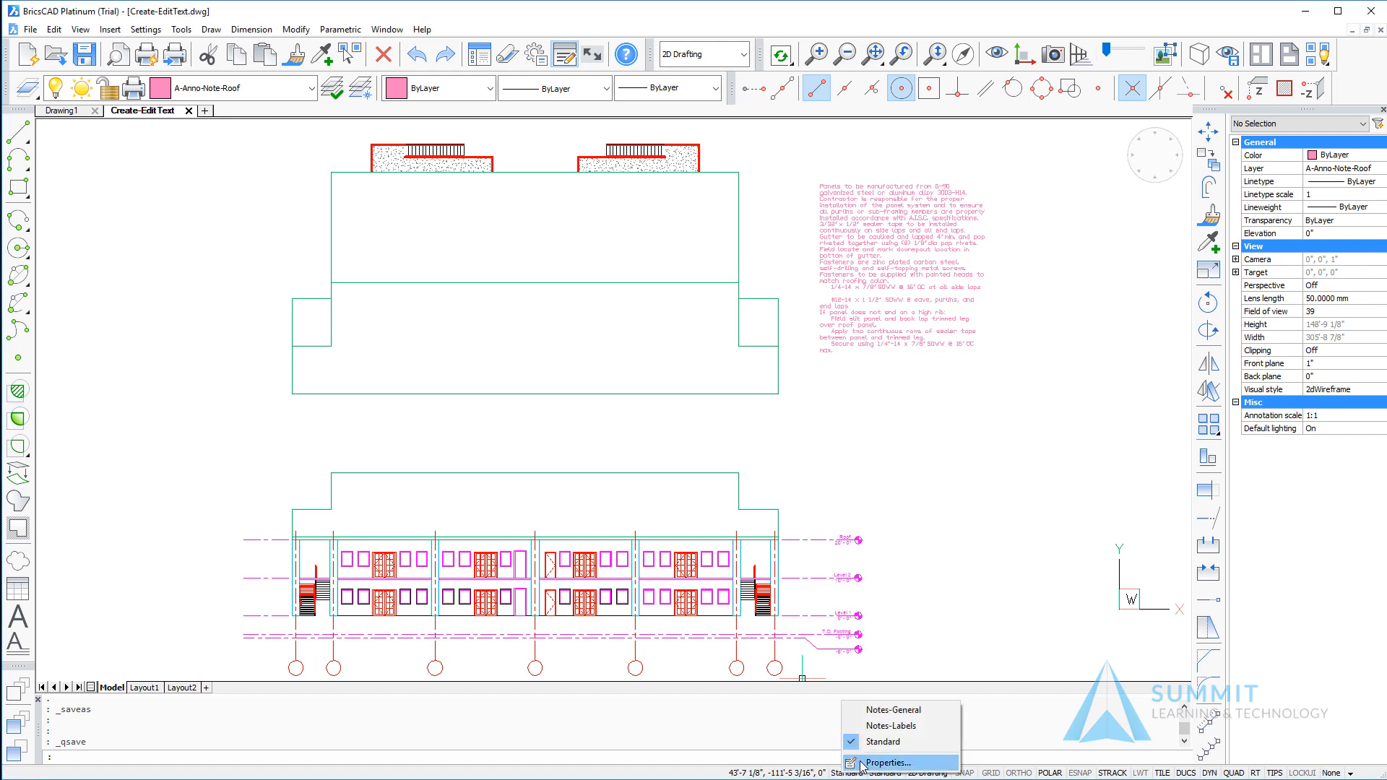
{"action": "mouse_move", "coordinate": [889, 726]}
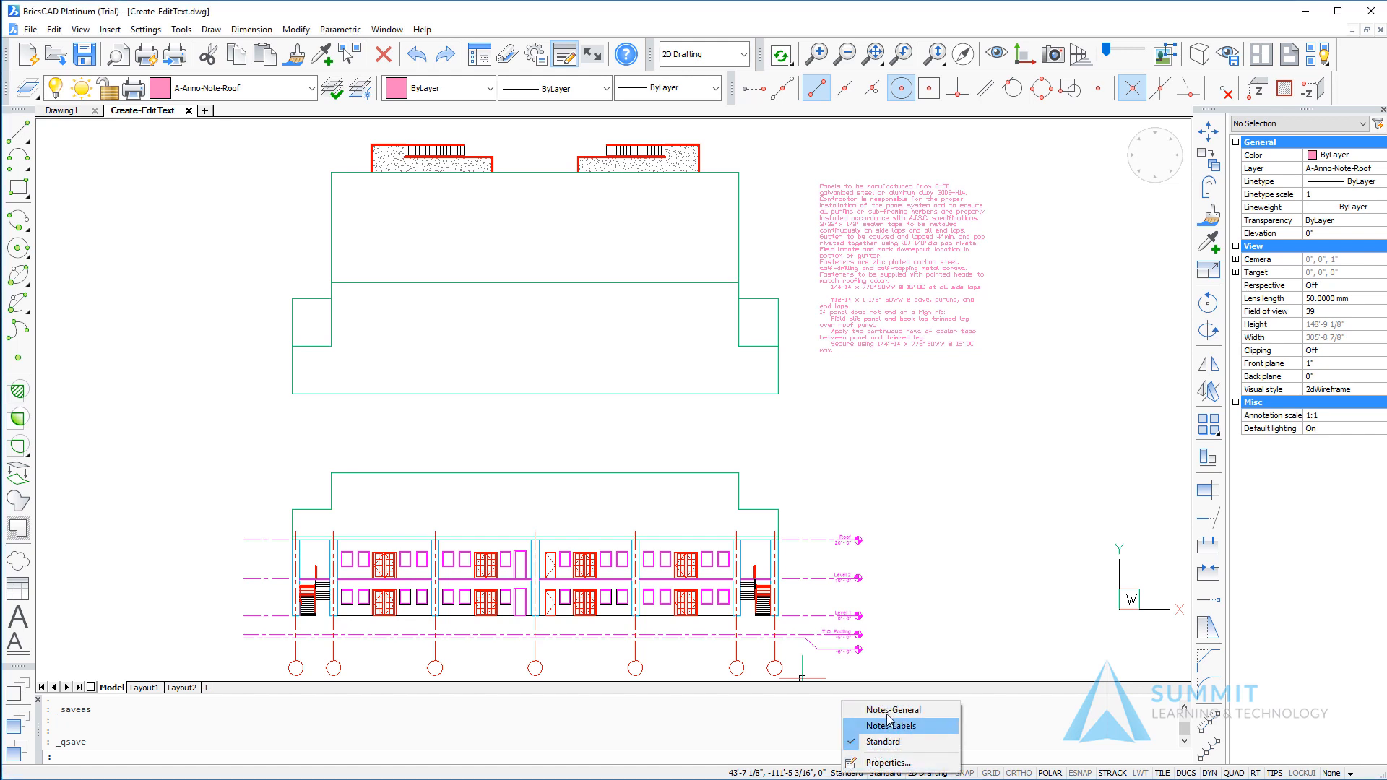
{"action": "mouse_move", "coordinate": [886, 763]}
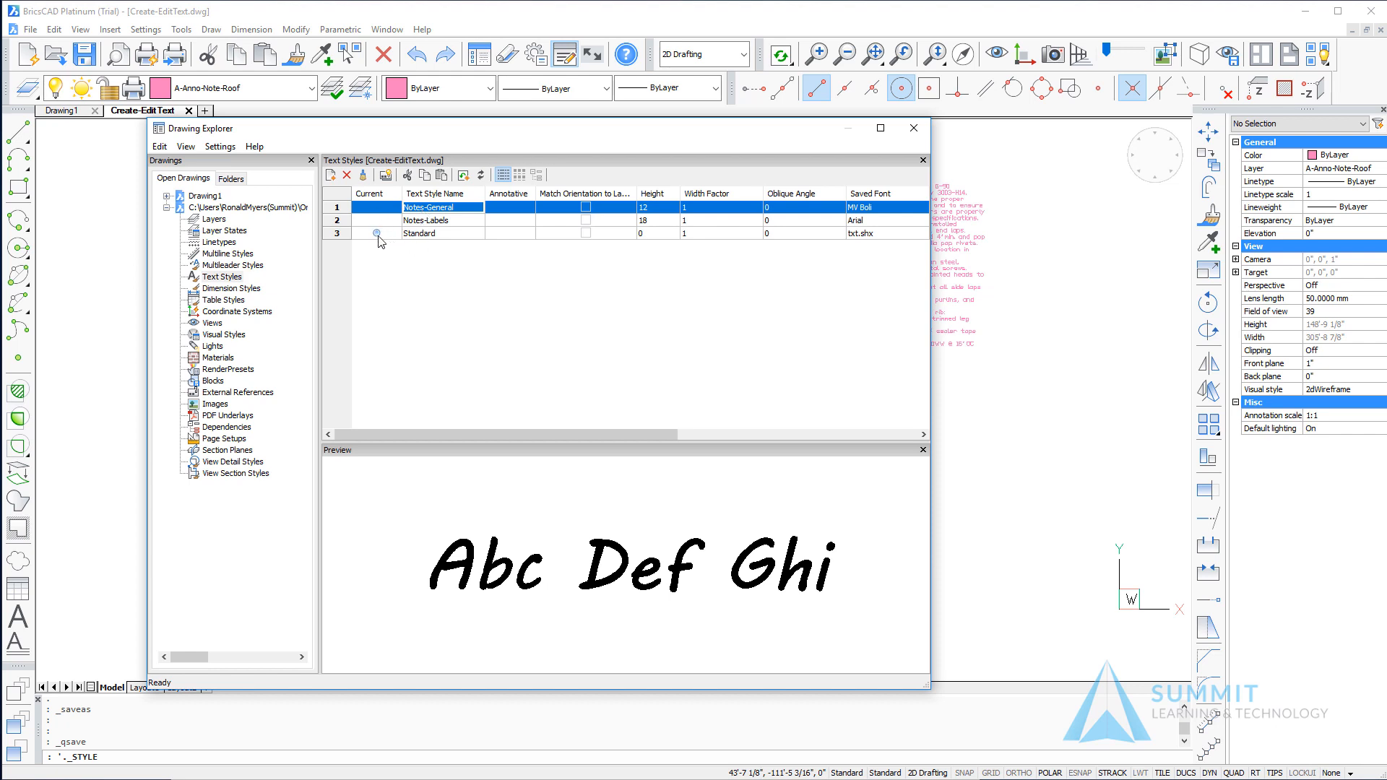
{"action": "left_click", "coordinate": [442, 233]}
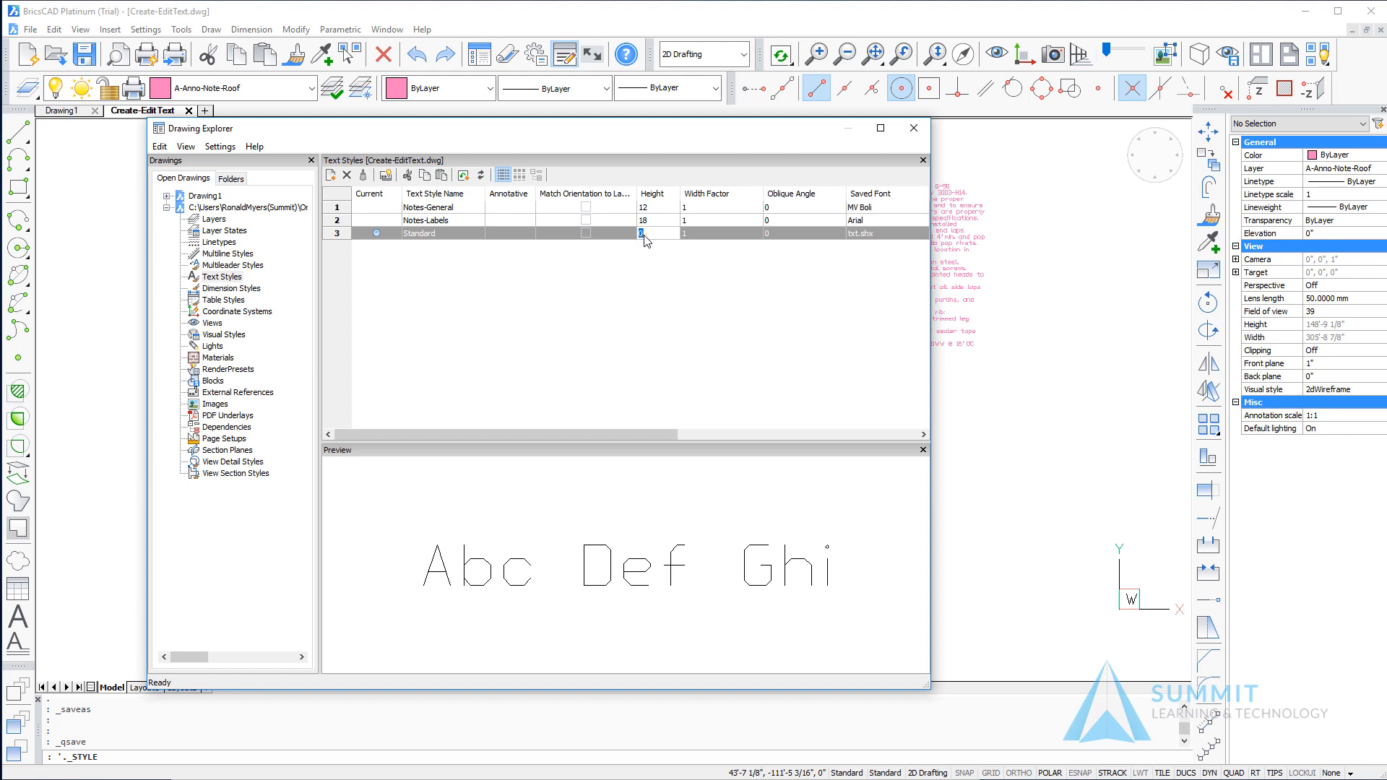
{"action": "mouse_move", "coordinate": [435, 250]}
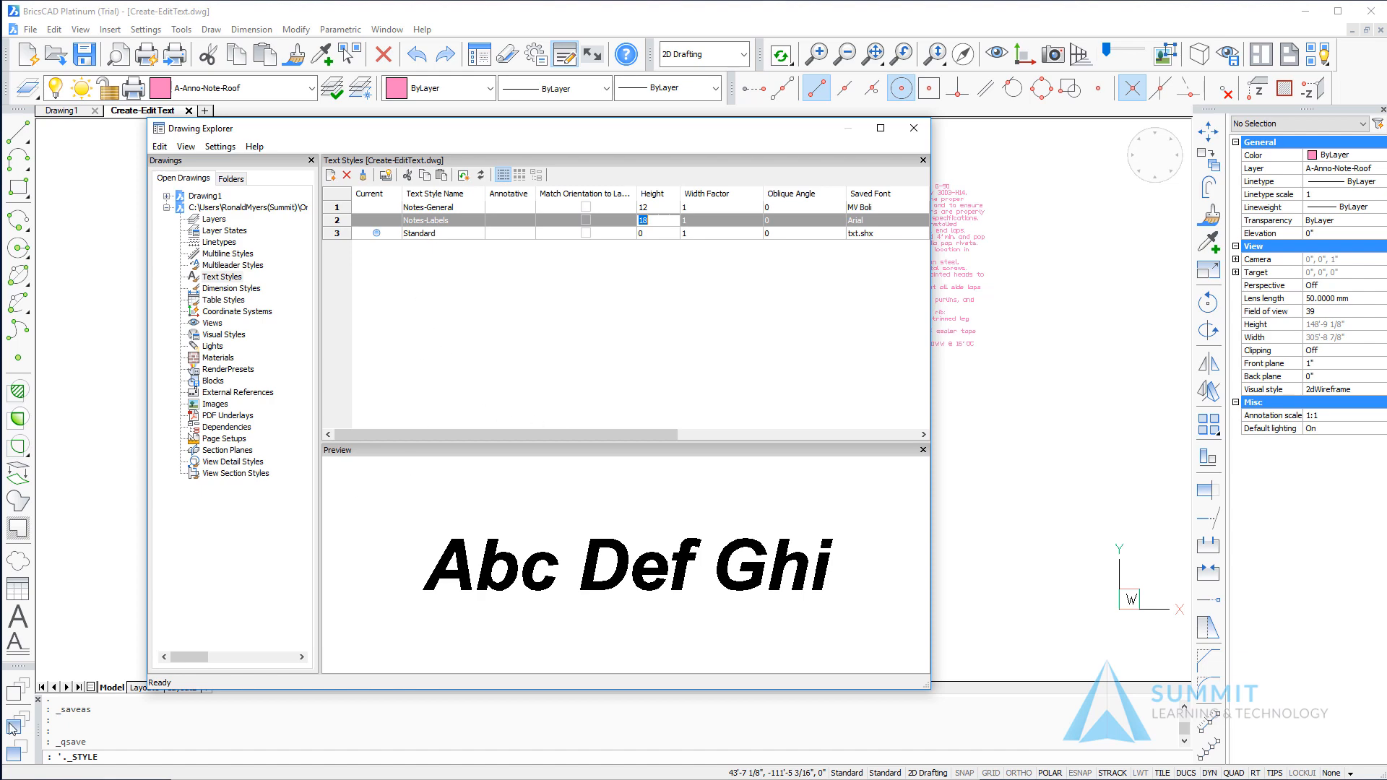
- Place single-line text "A" at height 8 inside the first column grid bubble
{"action": "left_click", "coordinate": [914, 127]}
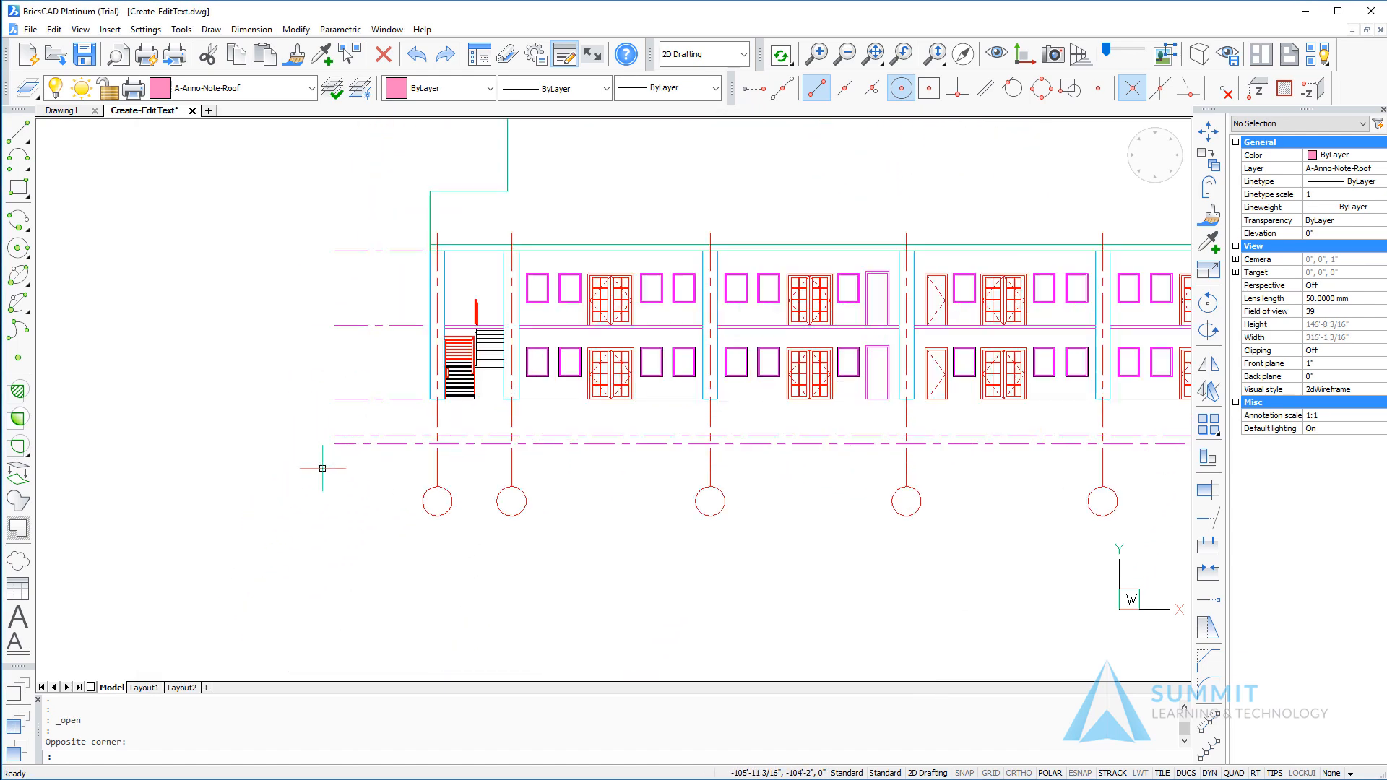
{"action": "scroll", "scroll_direction": "up", "scroll_amount": 3}
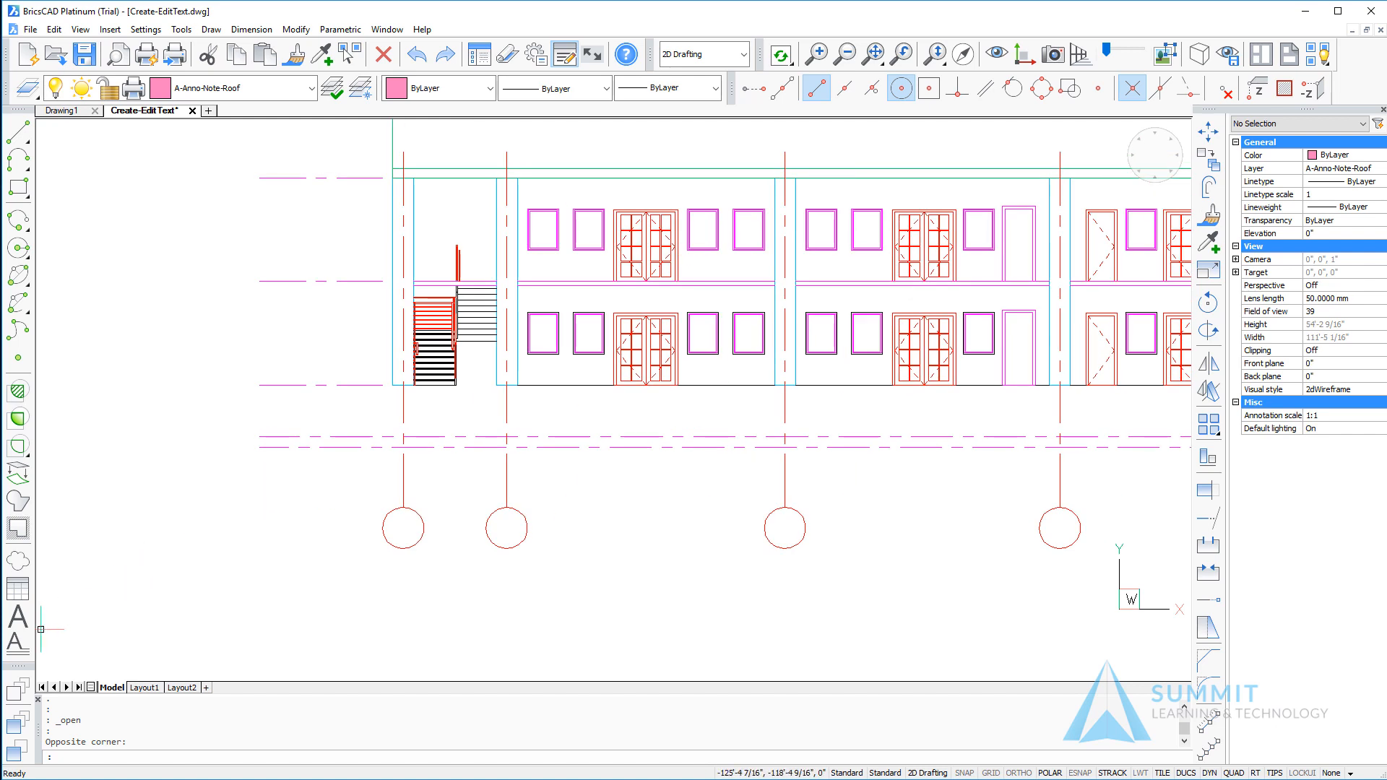
{"action": "left_click", "coordinate": [17, 623]}
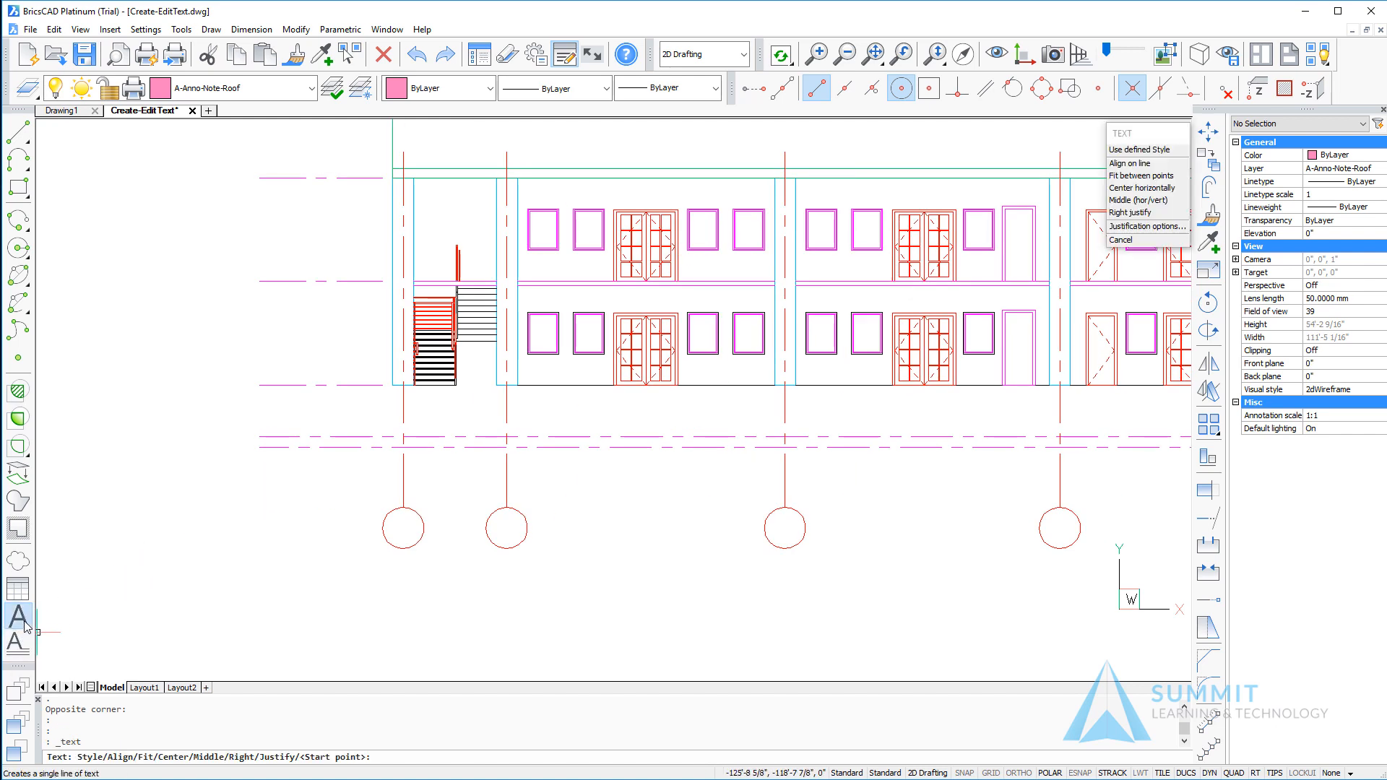
{"action": "mouse_move", "coordinate": [412, 529]}
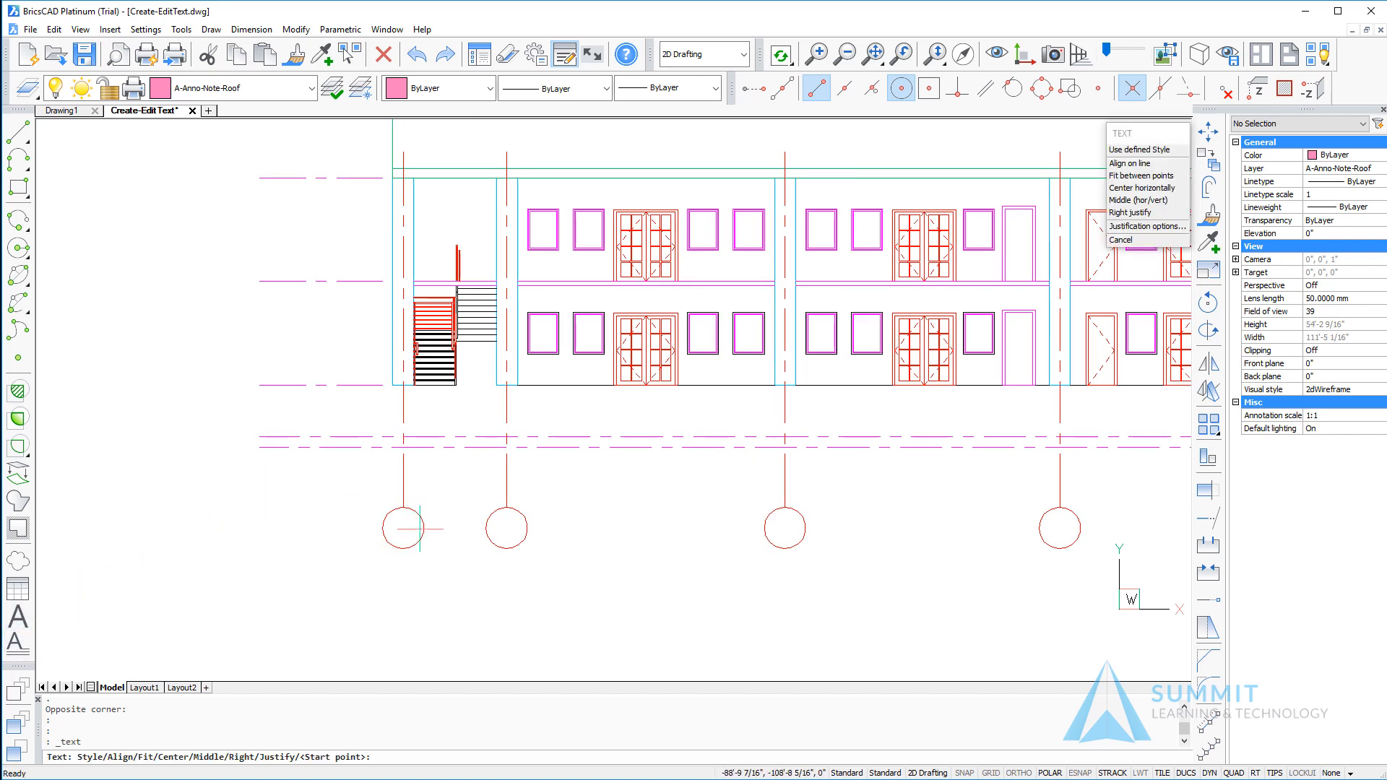
{"action": "mouse_move", "coordinate": [624, 672]}
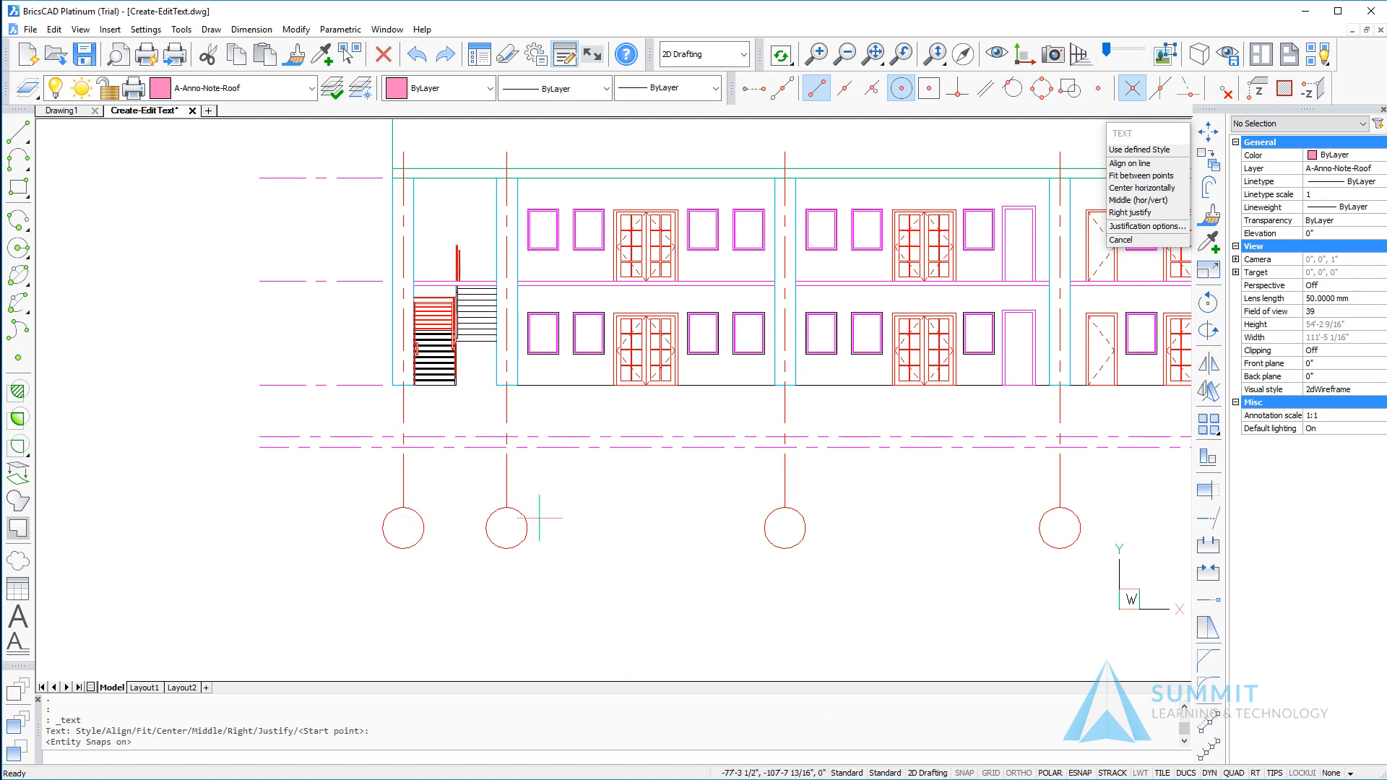
{"action": "left_click", "coordinate": [408, 529]}
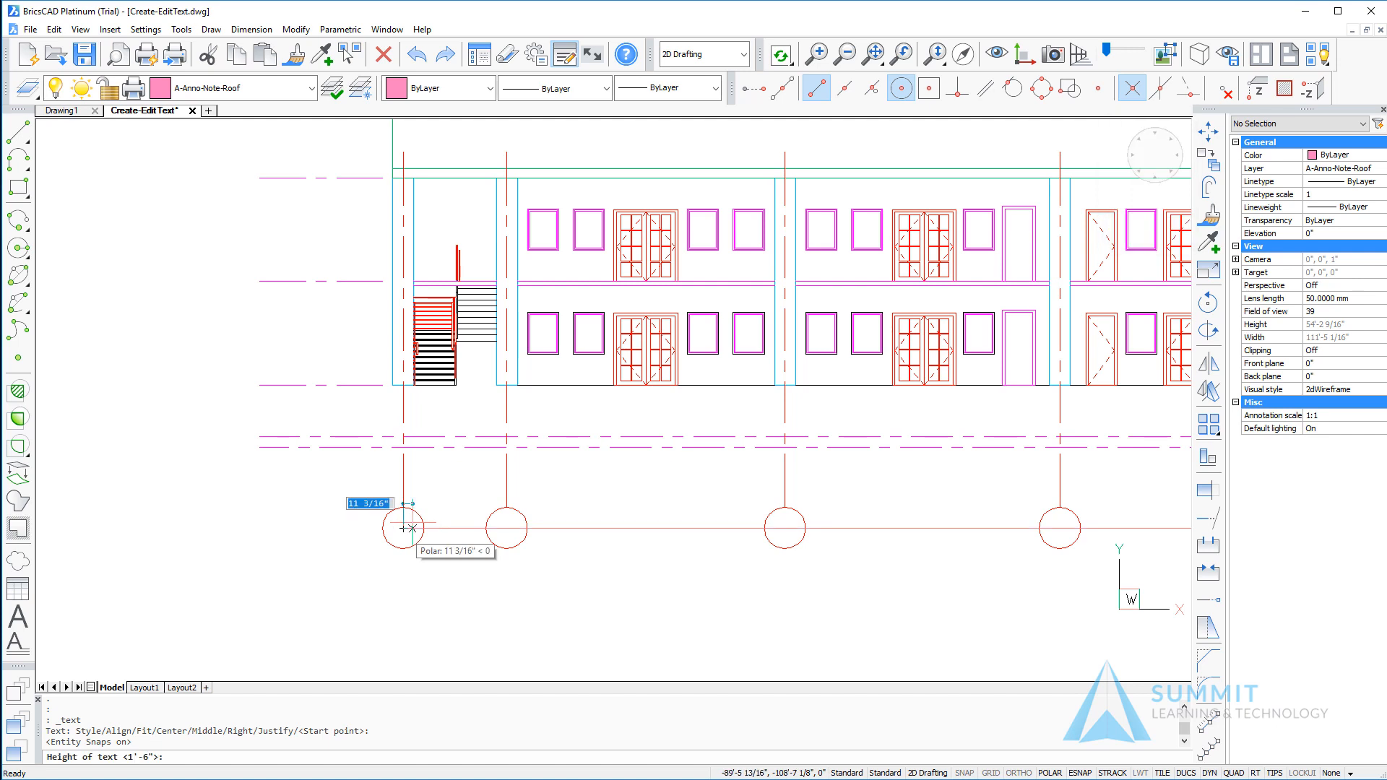
{"action": "type", "text": "8"}
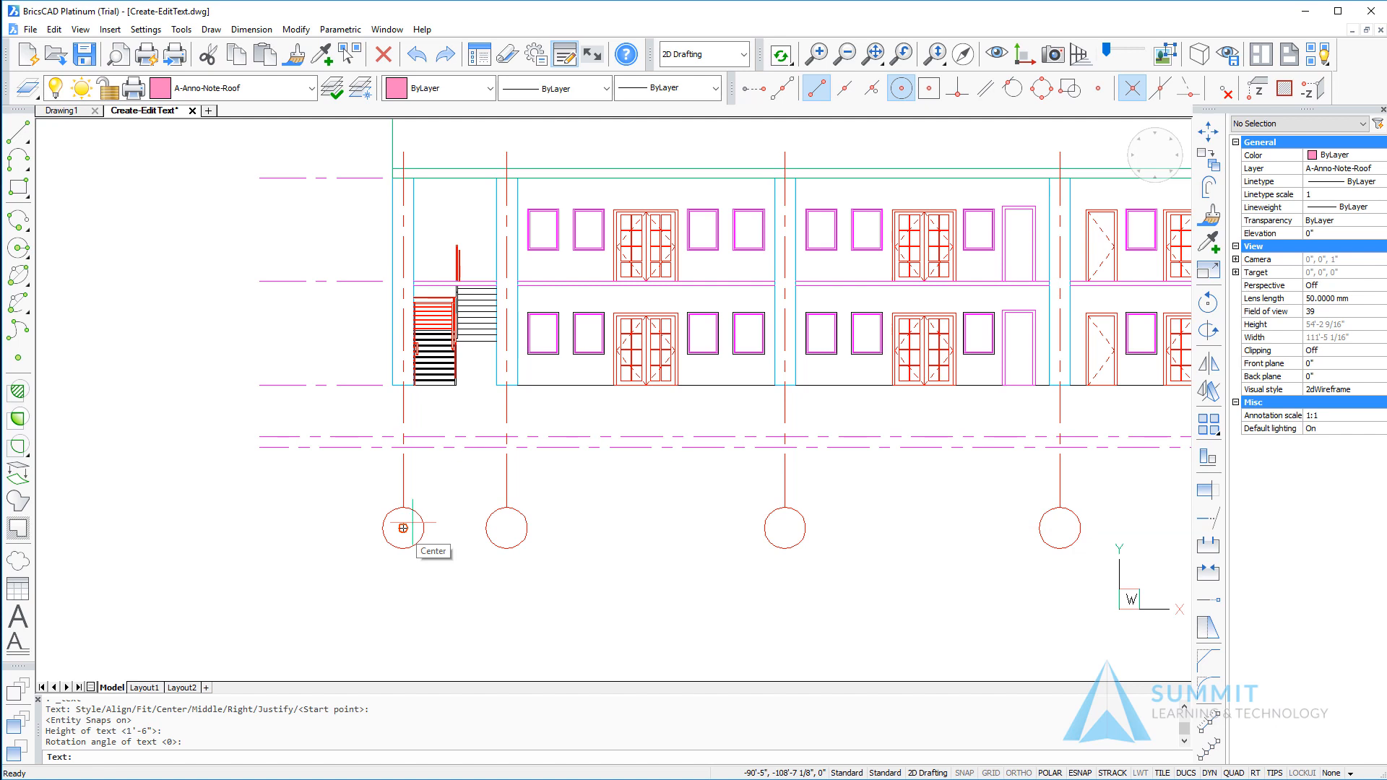
{"action": "type", "text": "A"}
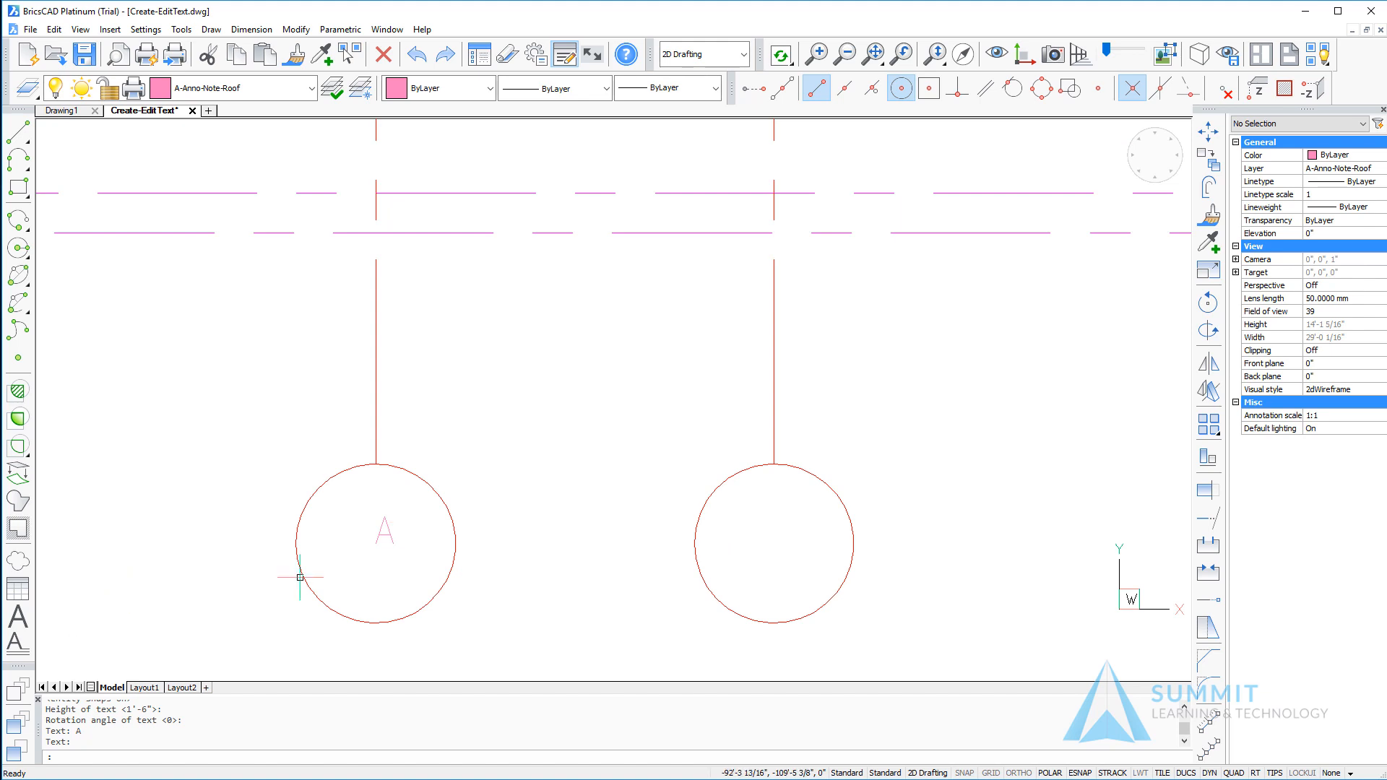
{"action": "mouse_move", "coordinate": [17, 626]}
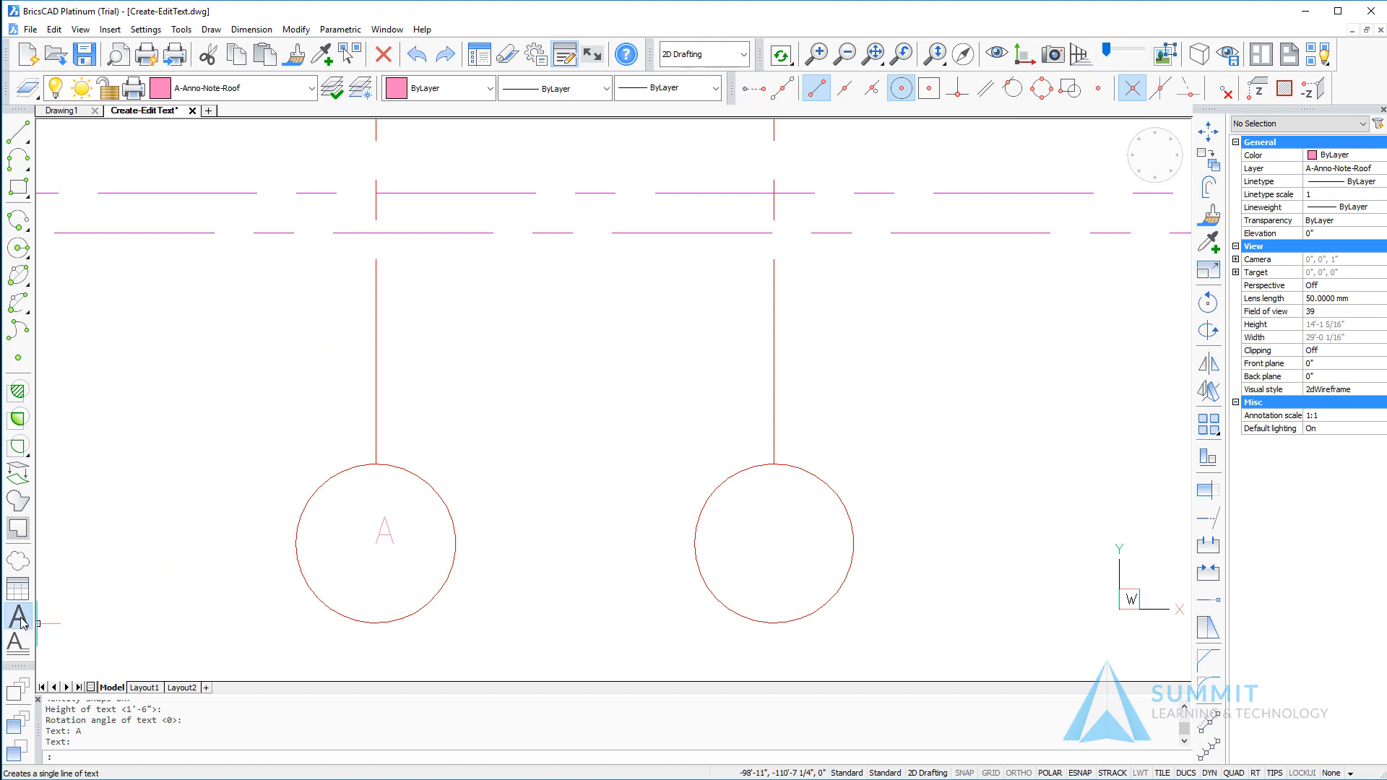
- Place a middle-justified "B" centred on the second grid bubble's circle
{"action": "right_click", "coordinate": [1102, 235]}
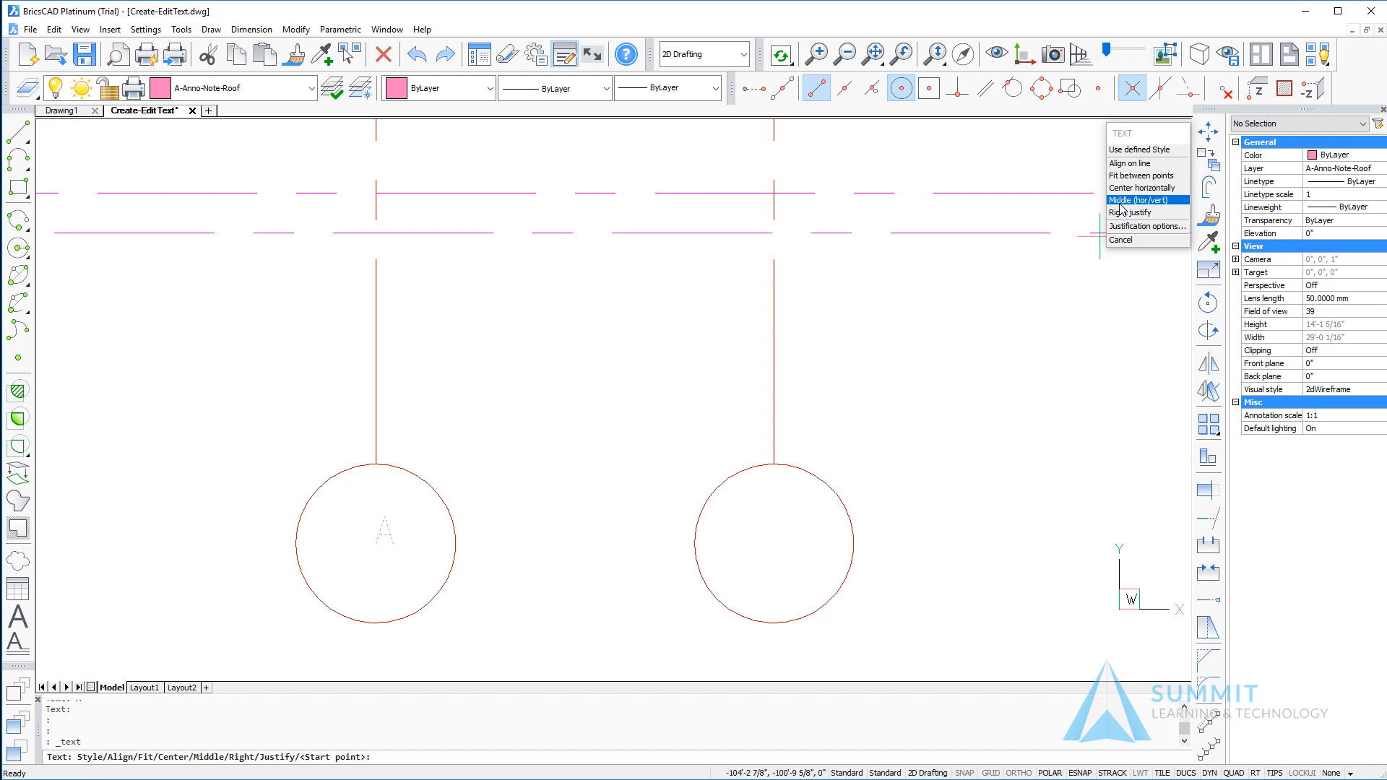
{"action": "left_click", "coordinate": [1138, 199]}
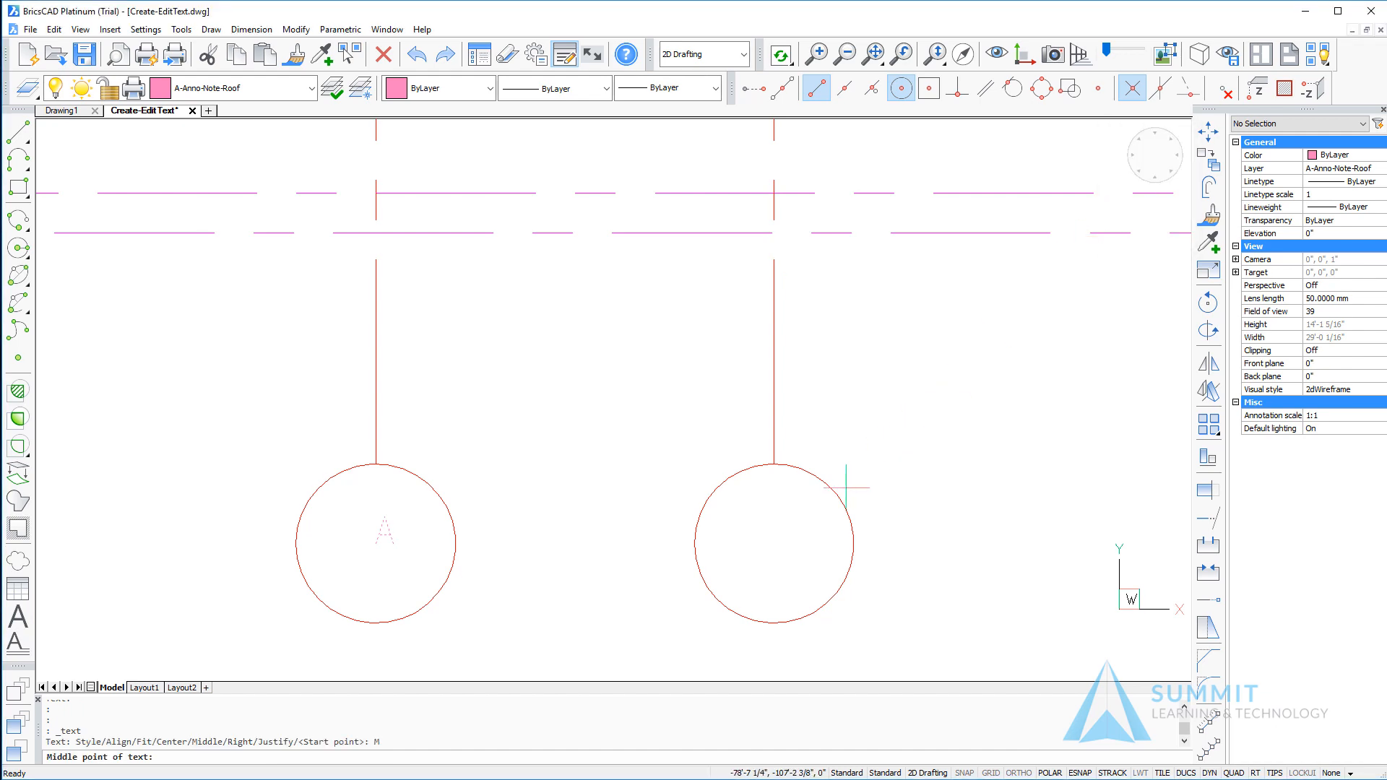
{"action": "left_click", "coordinate": [773, 542]}
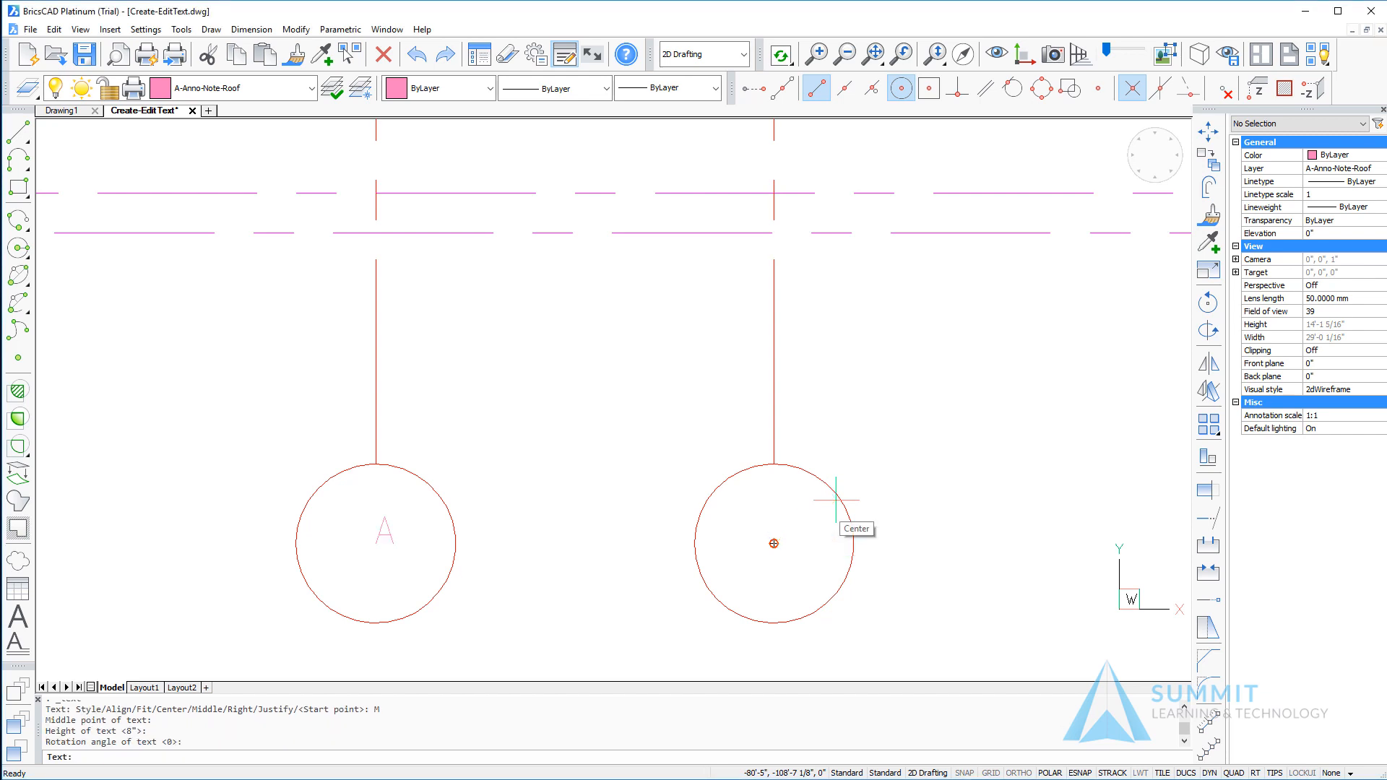
{"action": "type", "text": "B"}
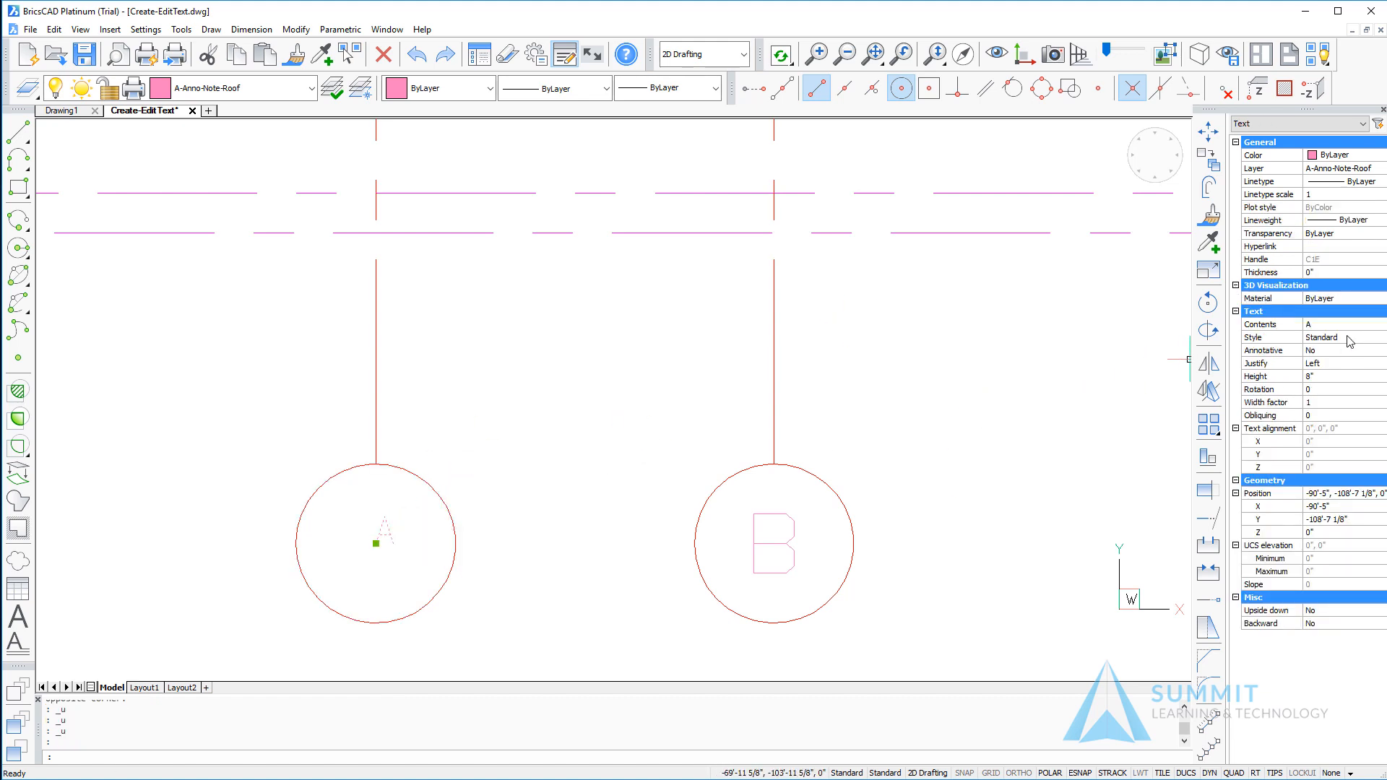
- Set the A label to Middle justification and height 1'-6" to match B
{"action": "left_click", "coordinate": [1341, 365]}
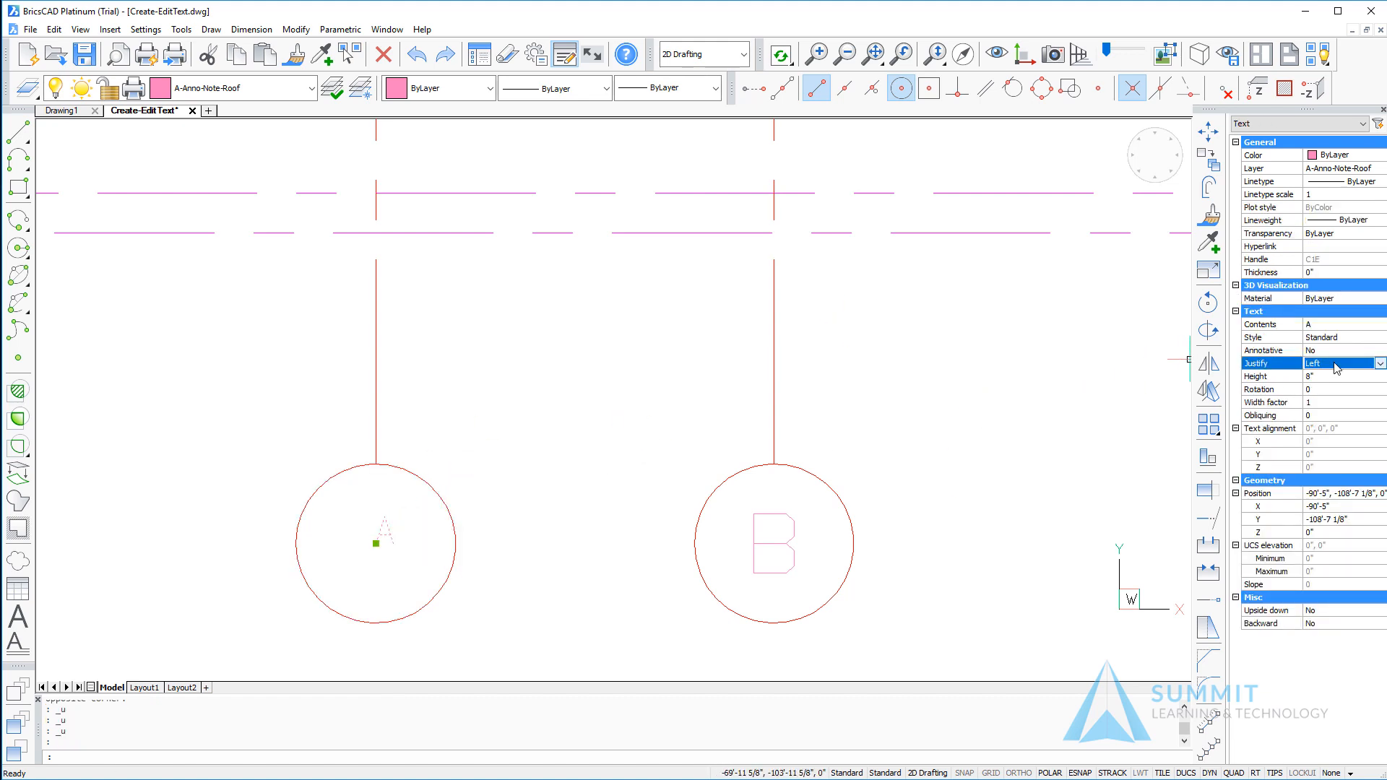
{"action": "left_click", "coordinate": [1336, 363]}
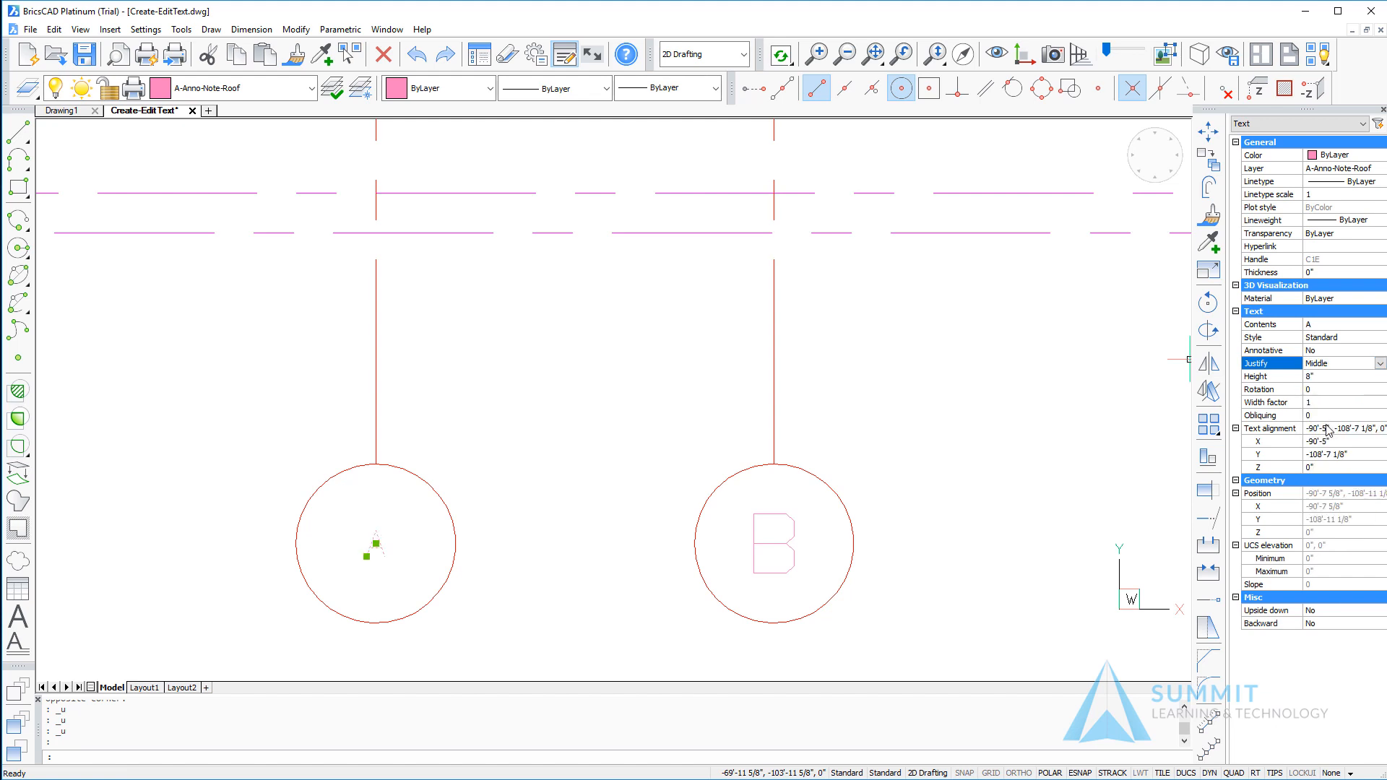
{"action": "left_click", "coordinate": [1332, 375]}
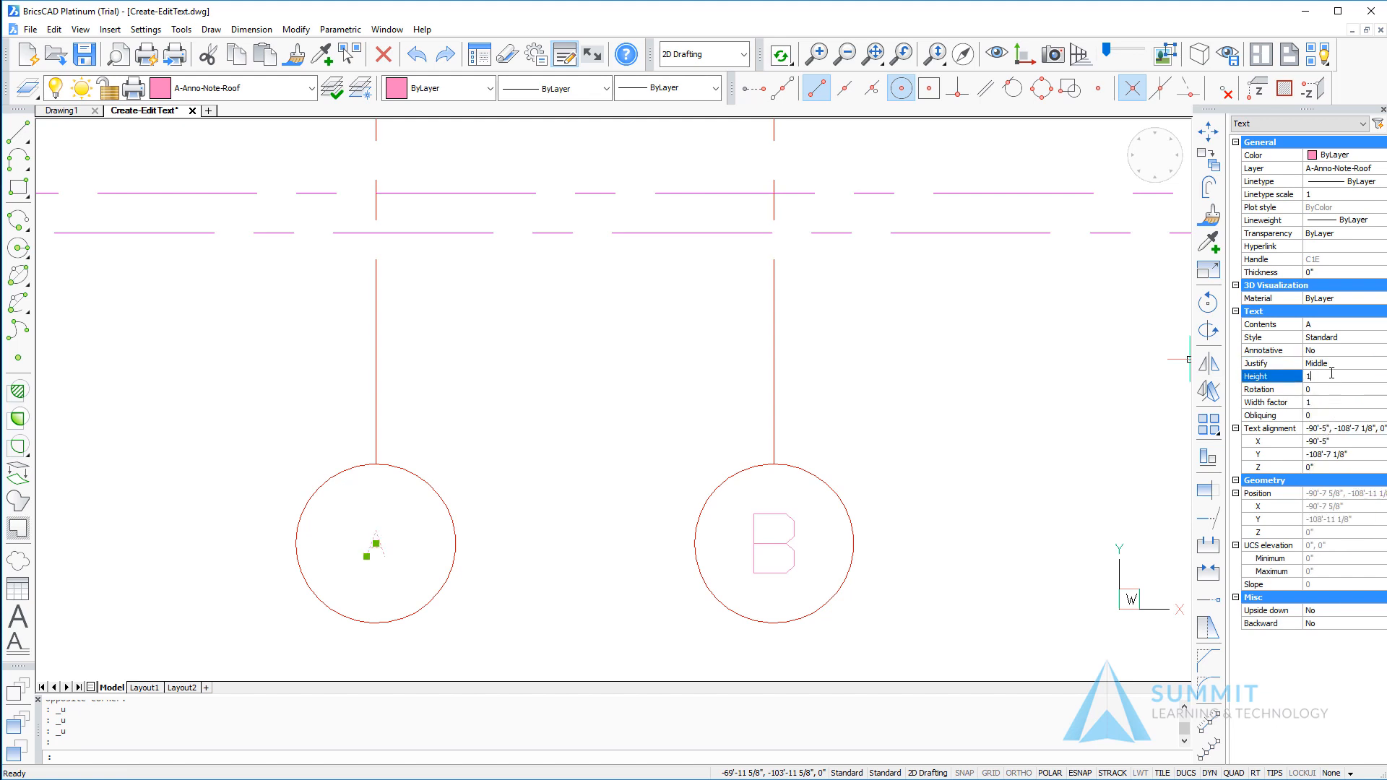
{"action": "type", "text": "1'-6\""}
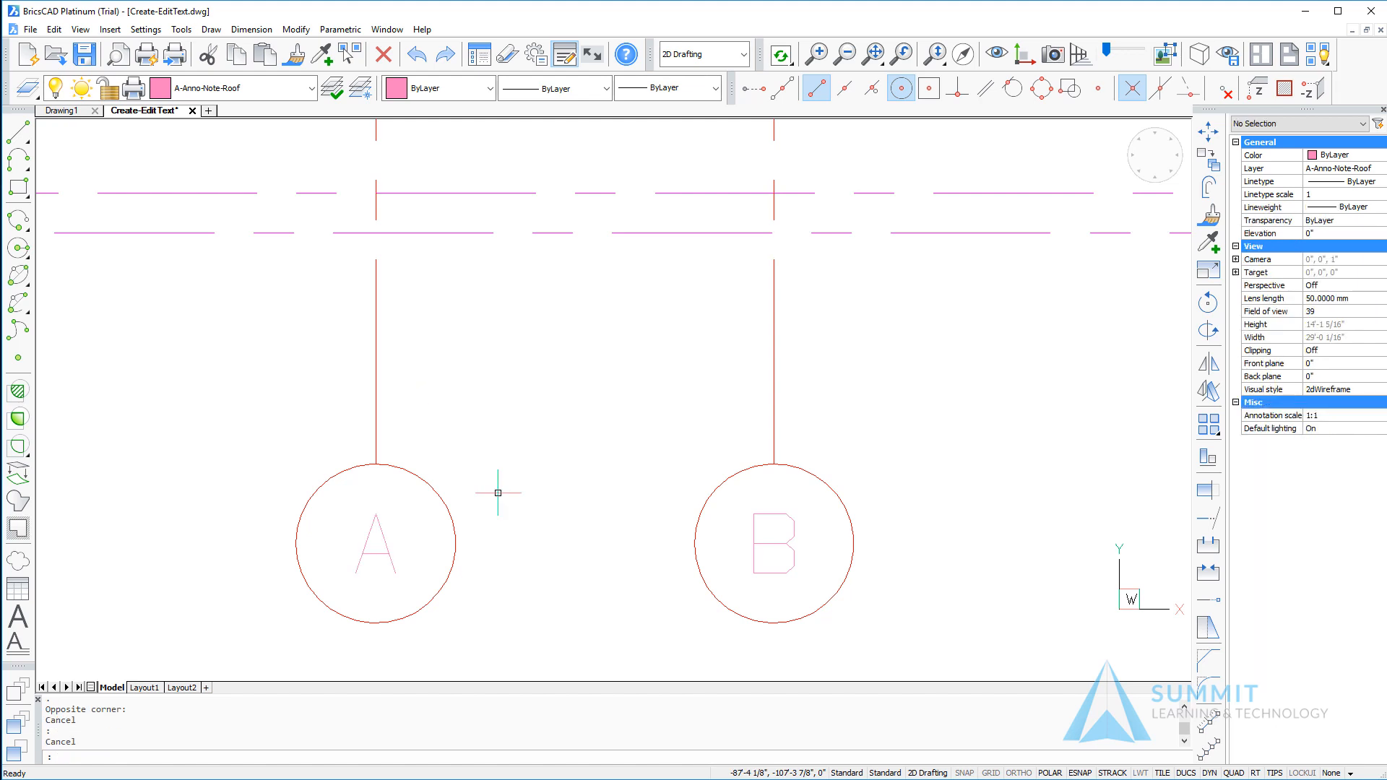
{"action": "mouse_move", "coordinate": [759, 598]}
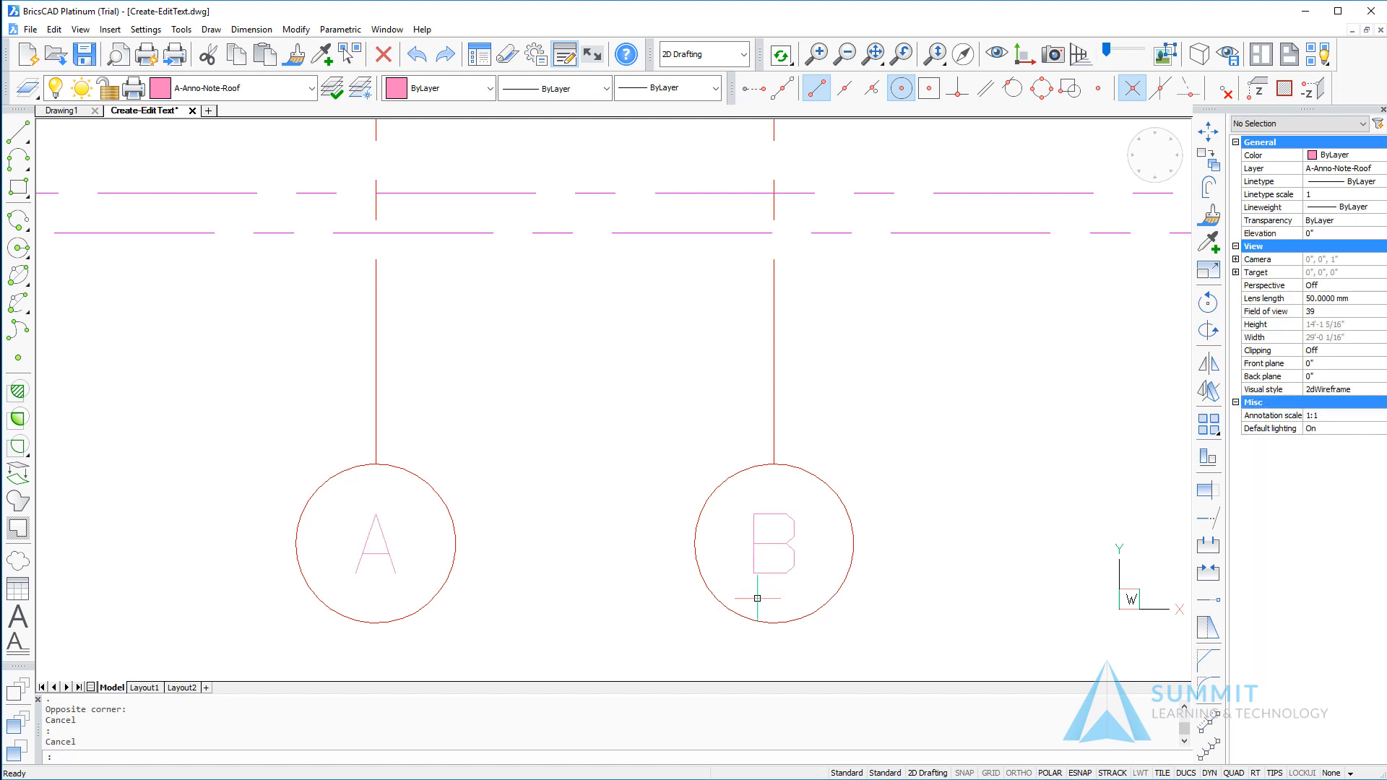
{"action": "mouse_move", "coordinate": [788, 677]}
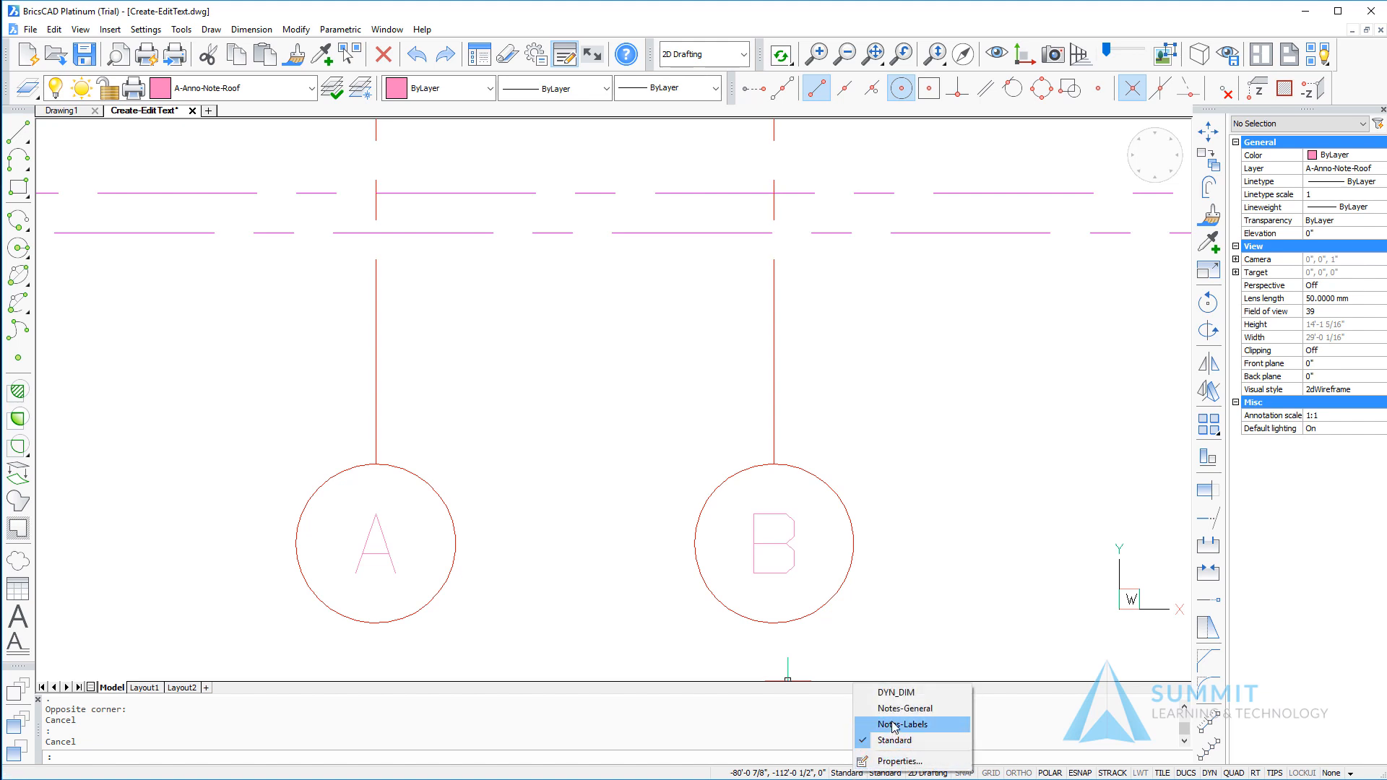
- Switch the current text style from Standard to Notes-Labels
{"action": "left_click", "coordinate": [902, 724]}
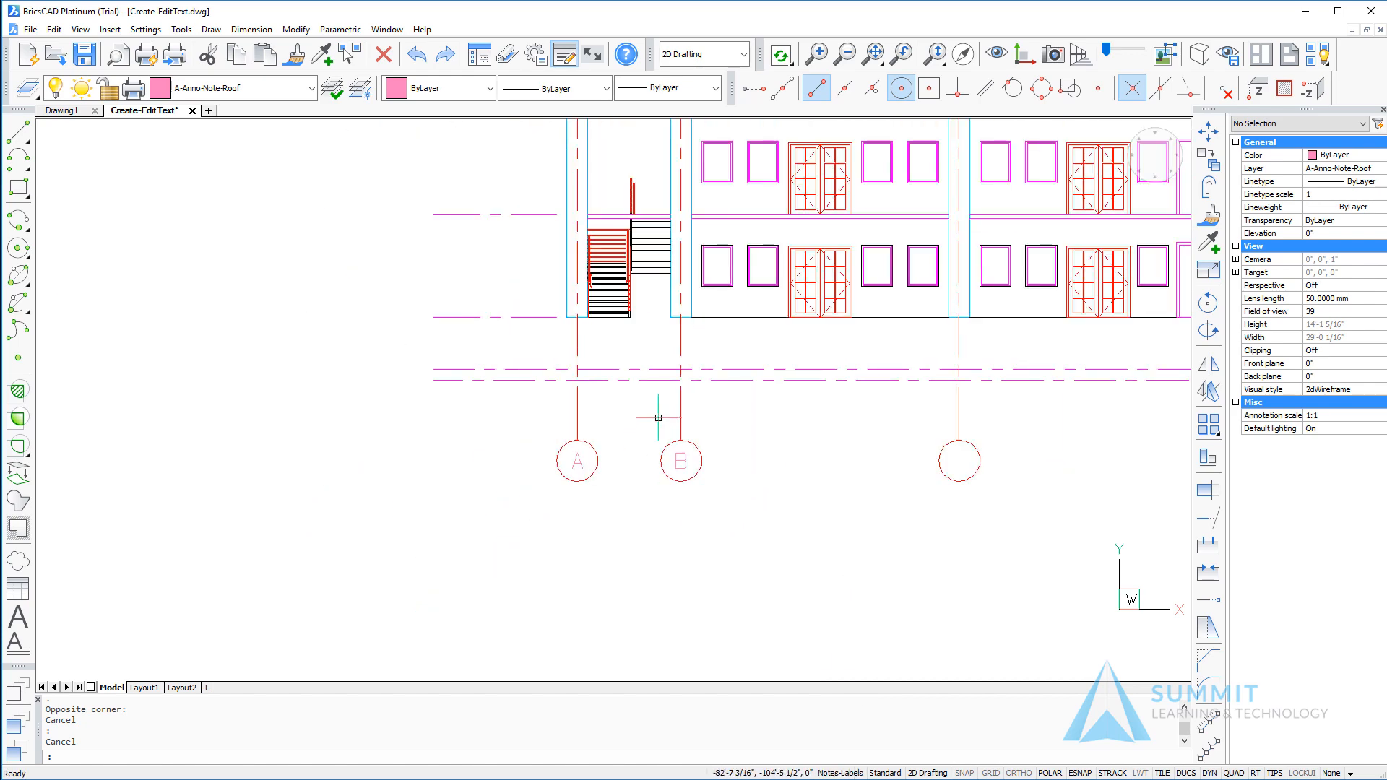
{"action": "scroll", "scroll_direction": "down", "scroll_amount": 3}
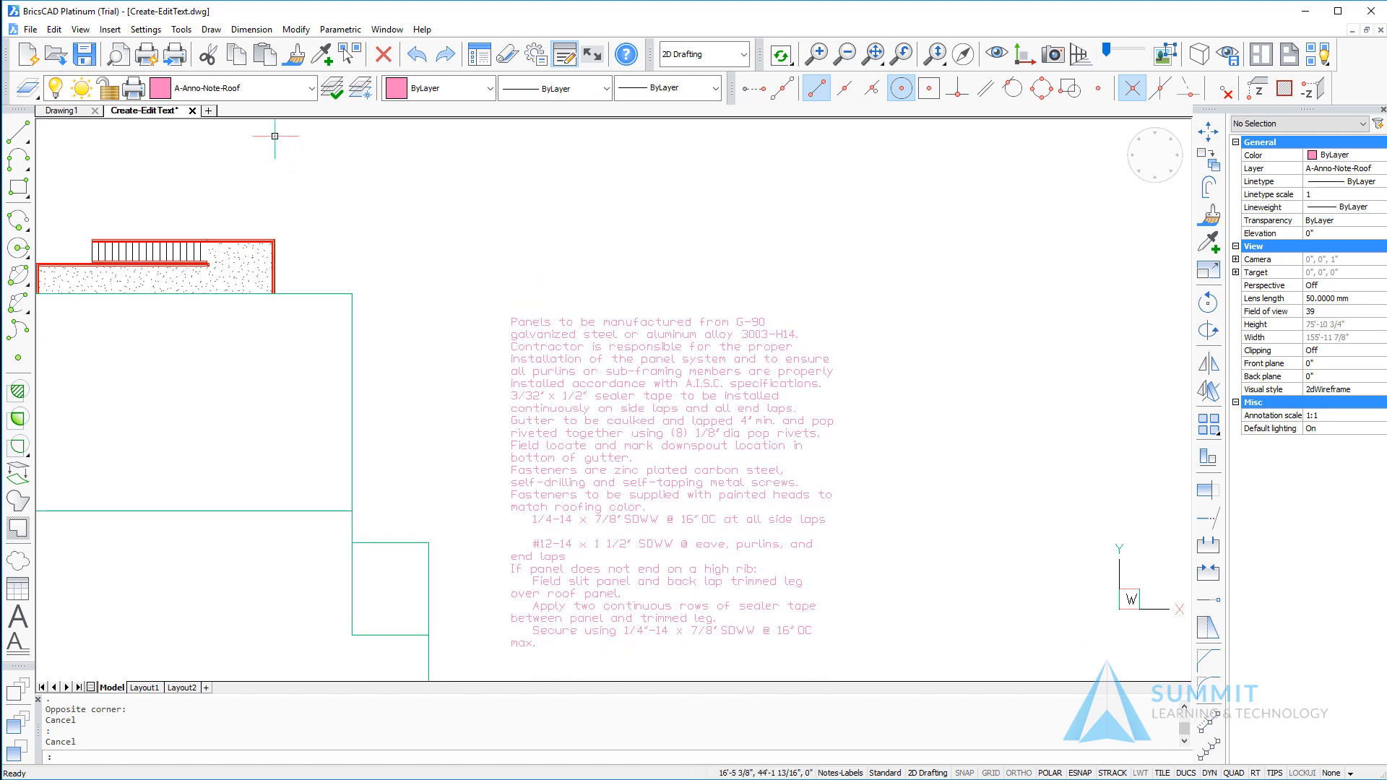
{"action": "mouse_move", "coordinate": [150, 561]}
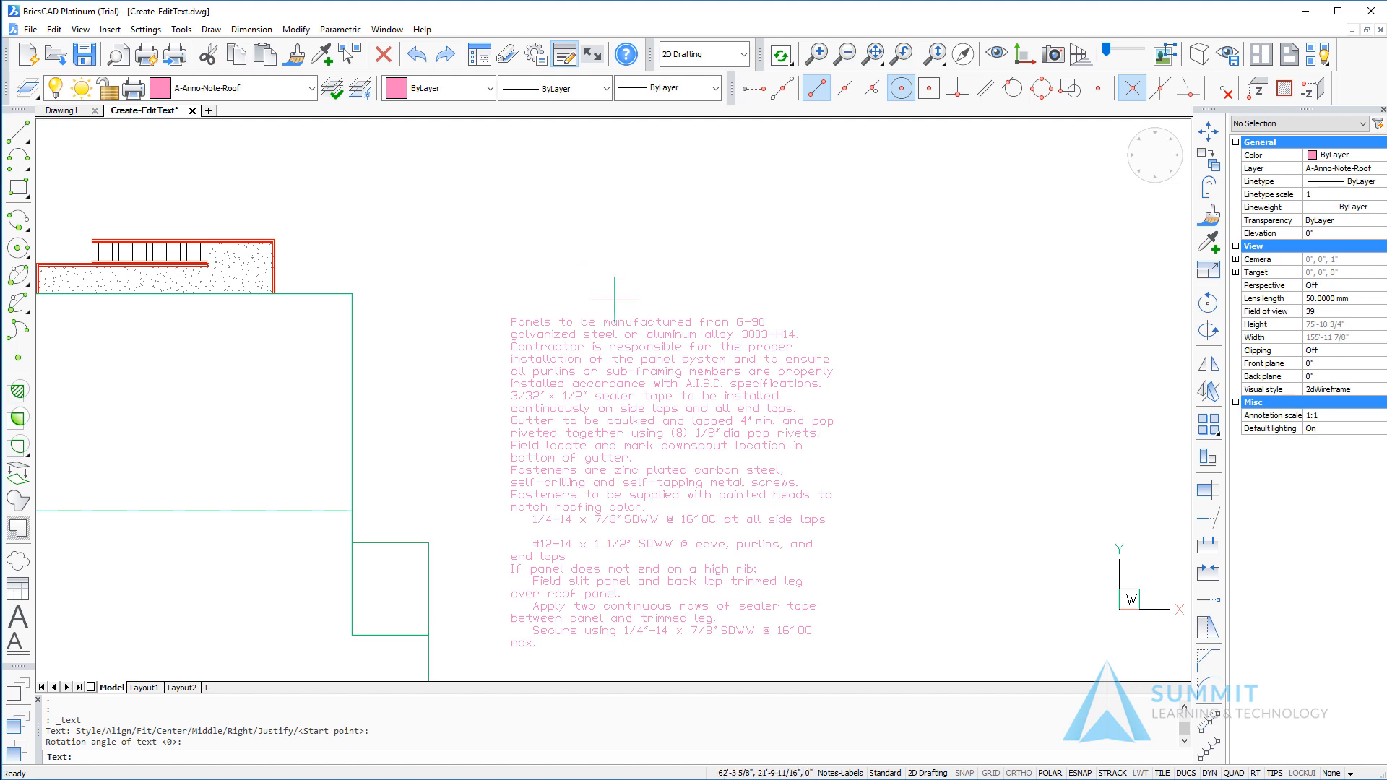
- Add the heading "Roofing Notes" above the notes paragraph
{"action": "type", "text": "Roofo"}
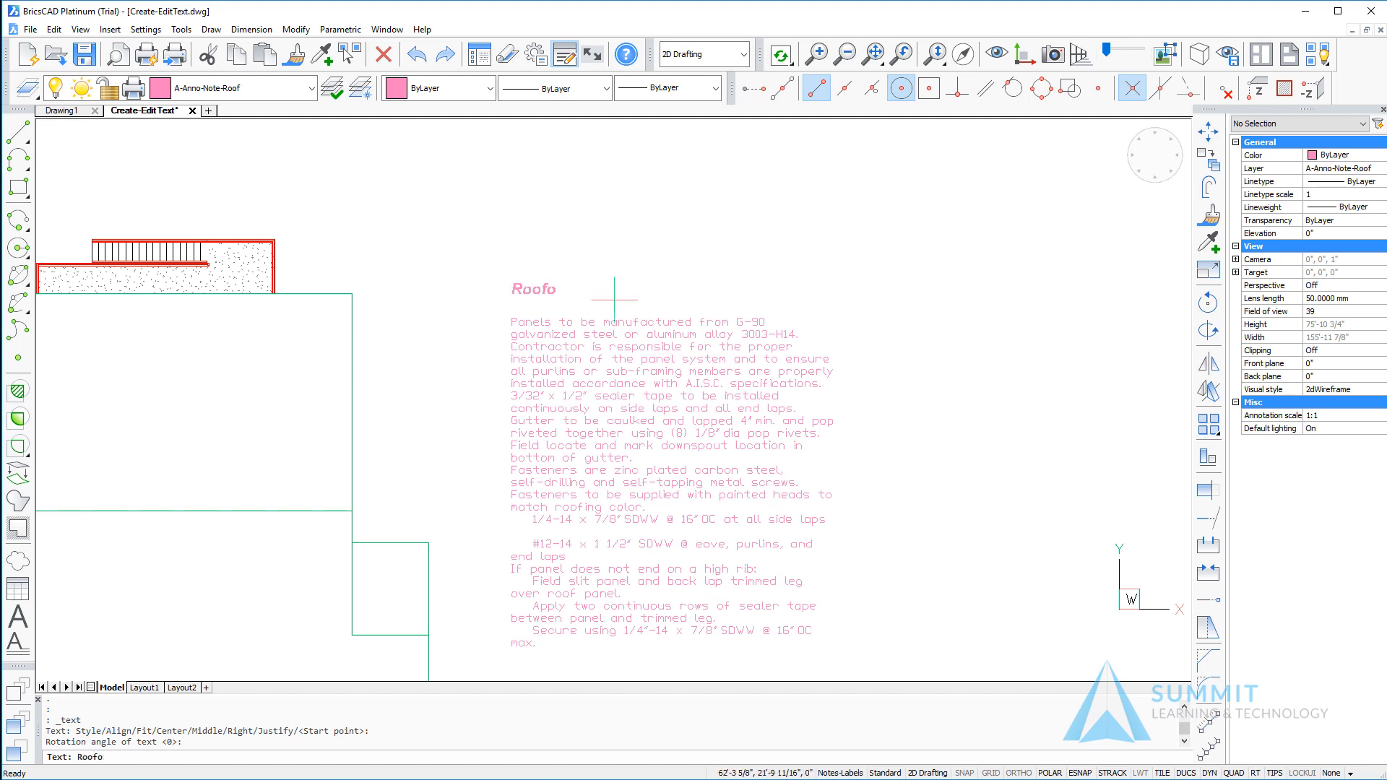
{"action": "type", "text": "Roofing Notes"}
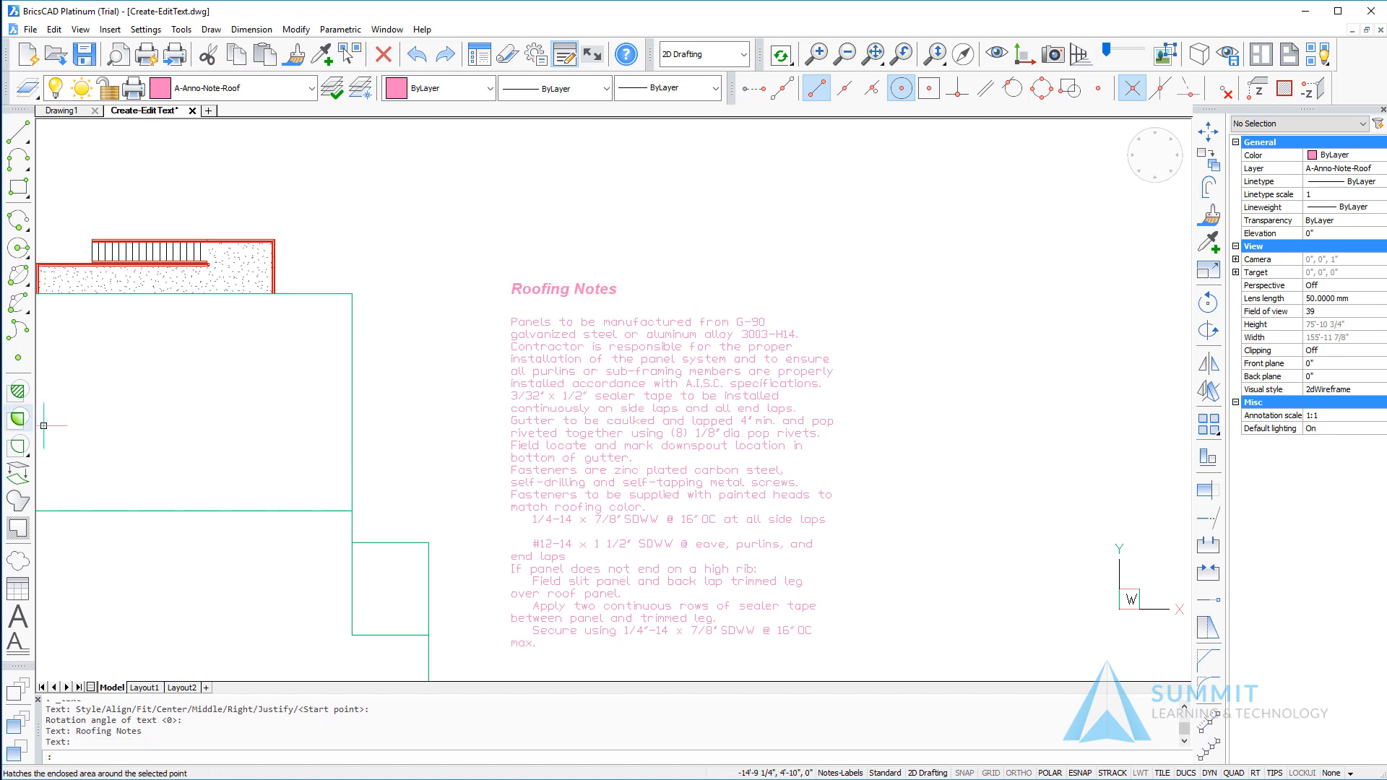
{"action": "mouse_move", "coordinate": [438, 420]}
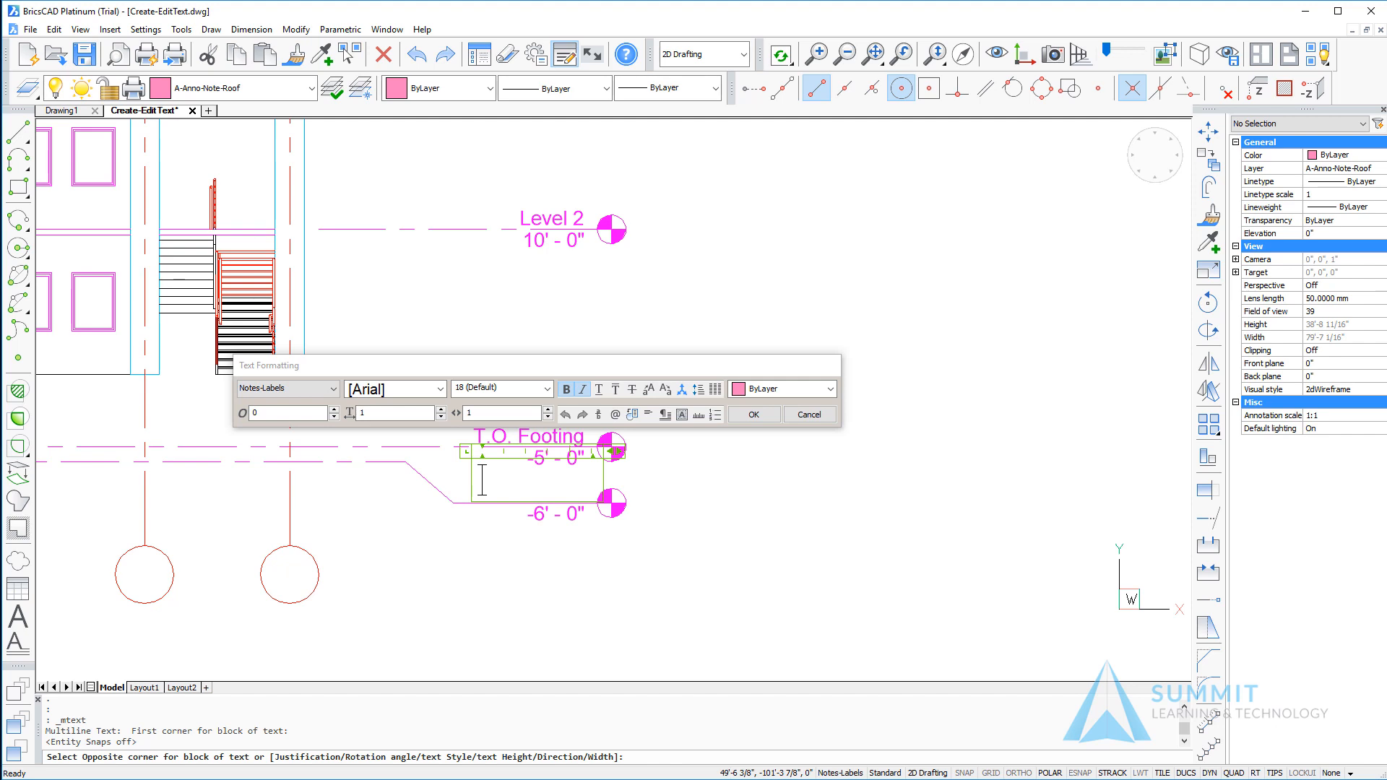
- Create the "B.O. Footing" label at height 12, justified Bottom Right, above the -6'-0" marker
{"action": "type", "text": "B.O. Footing"}
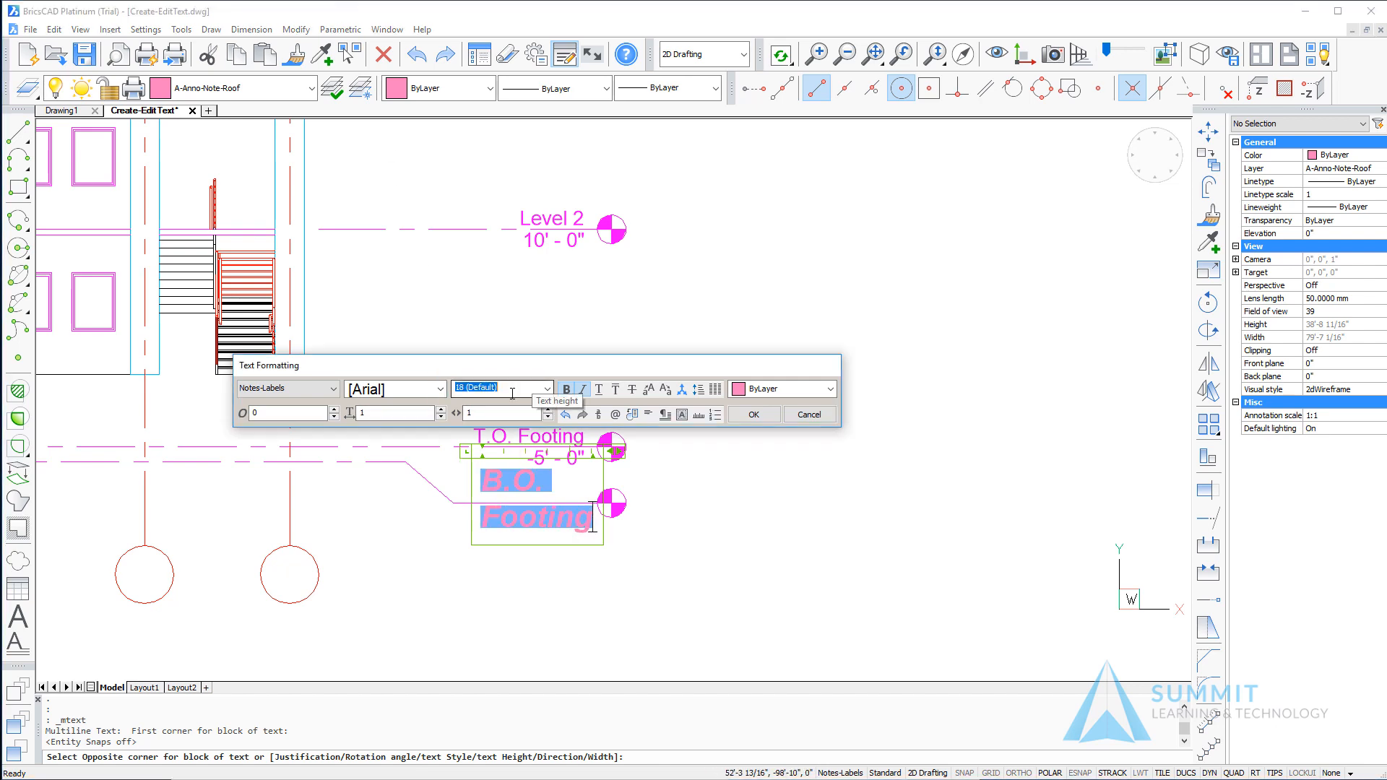
{"action": "type", "text": "12"}
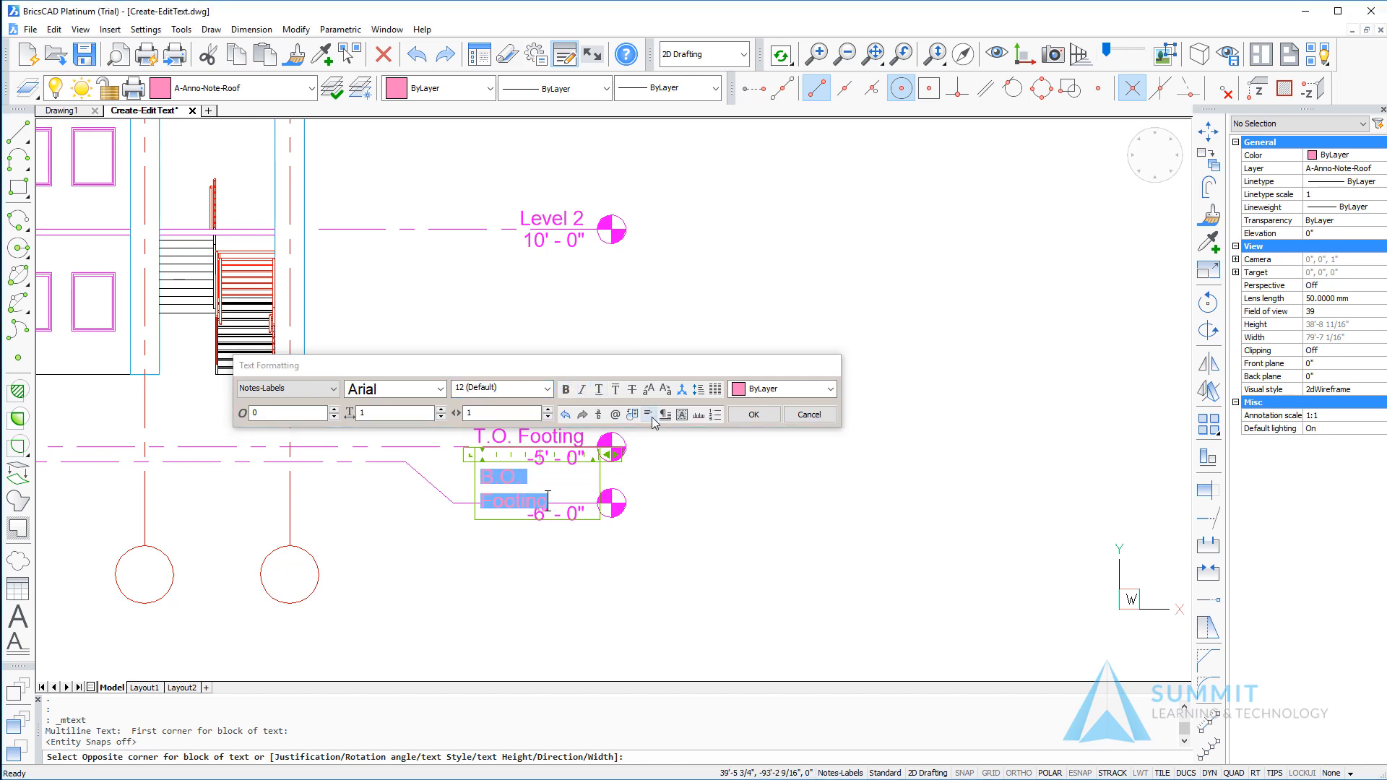
{"action": "left_click", "coordinate": [649, 414]}
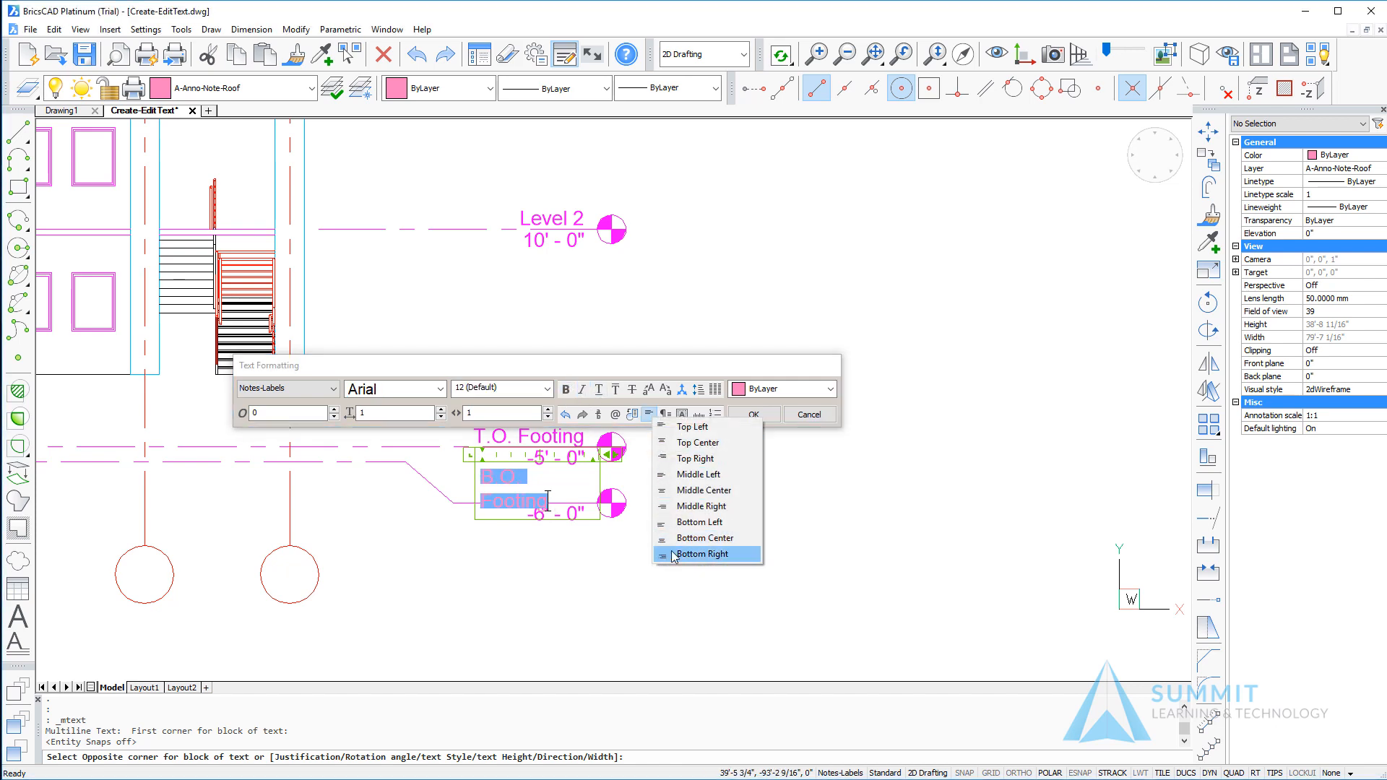
{"action": "left_click", "coordinate": [703, 553]}
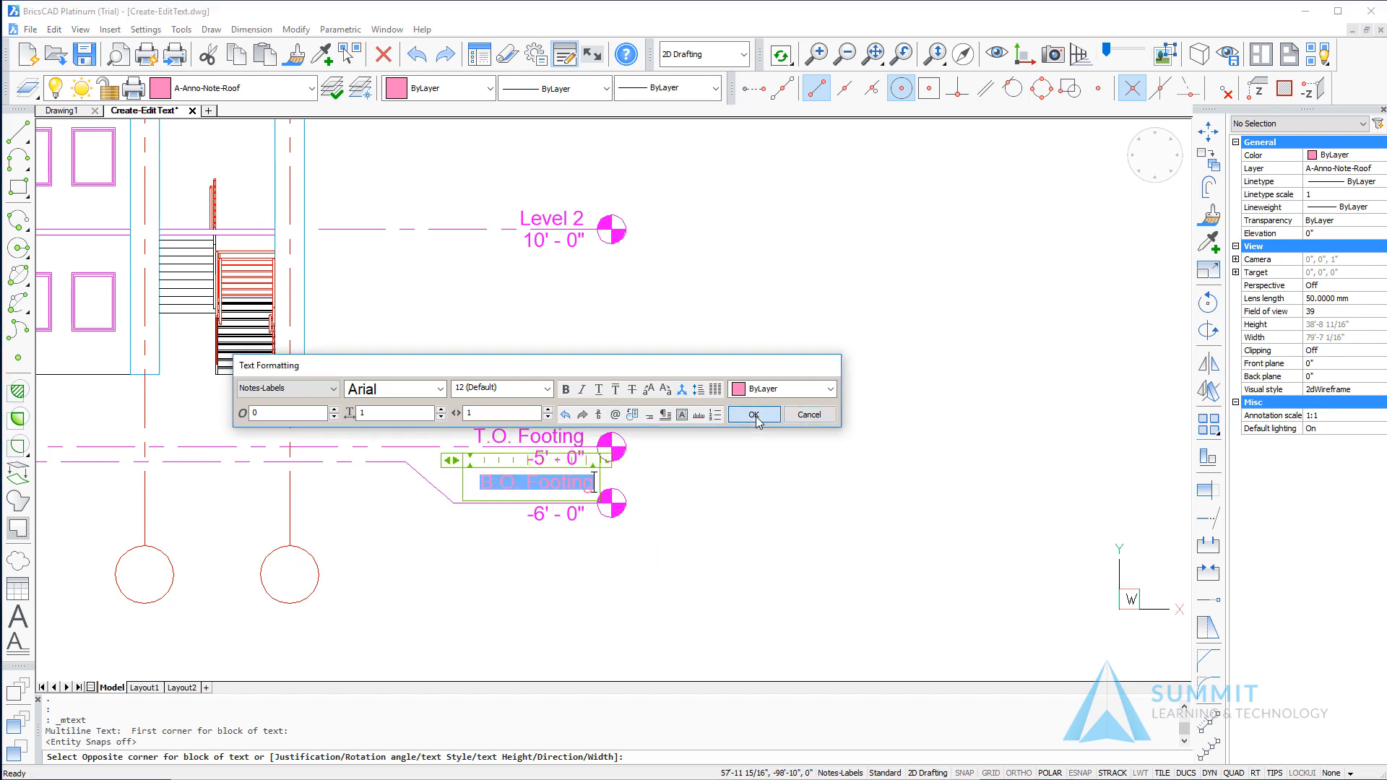
{"action": "left_click", "coordinate": [753, 414]}
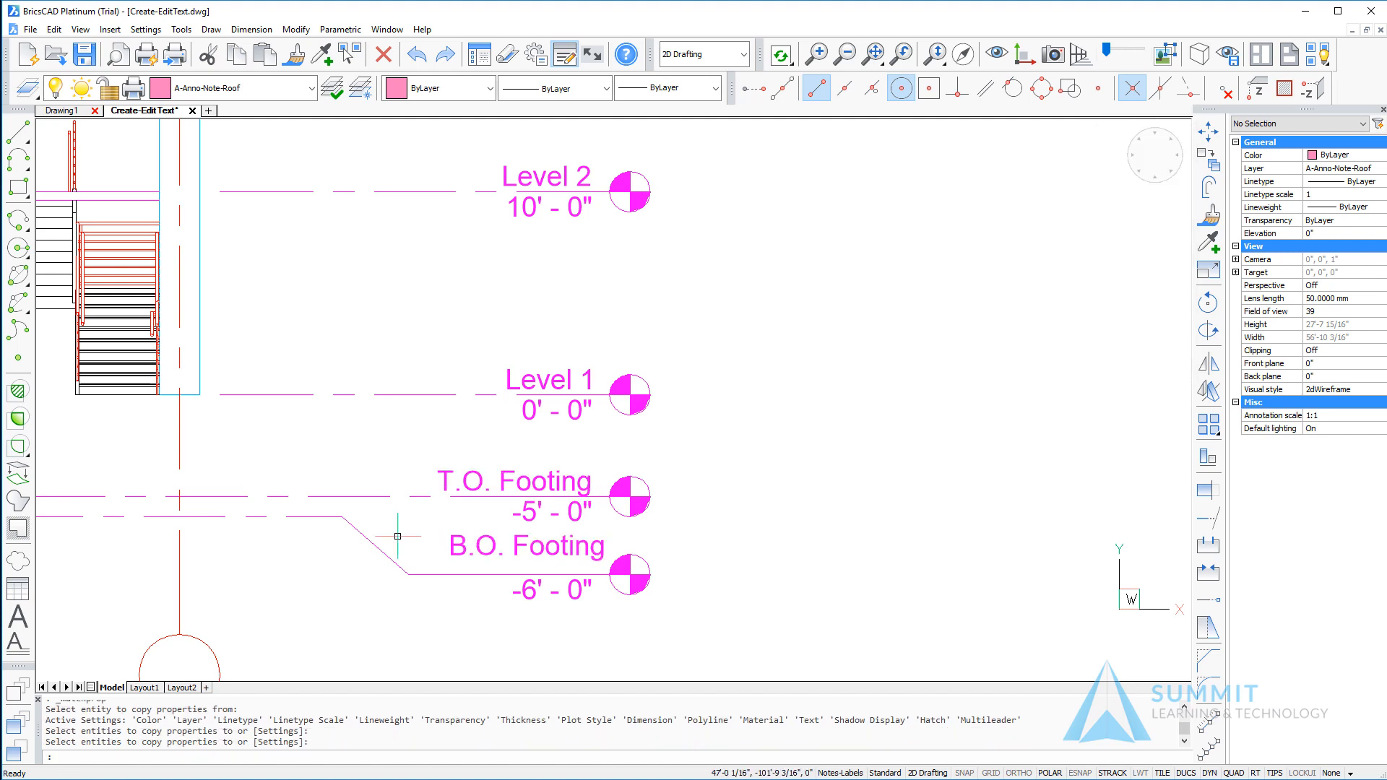
- Open an empty MText box in the space beneath the roofing notes
{"action": "scroll", "scroll_direction": "down", "scroll_amount": 3}
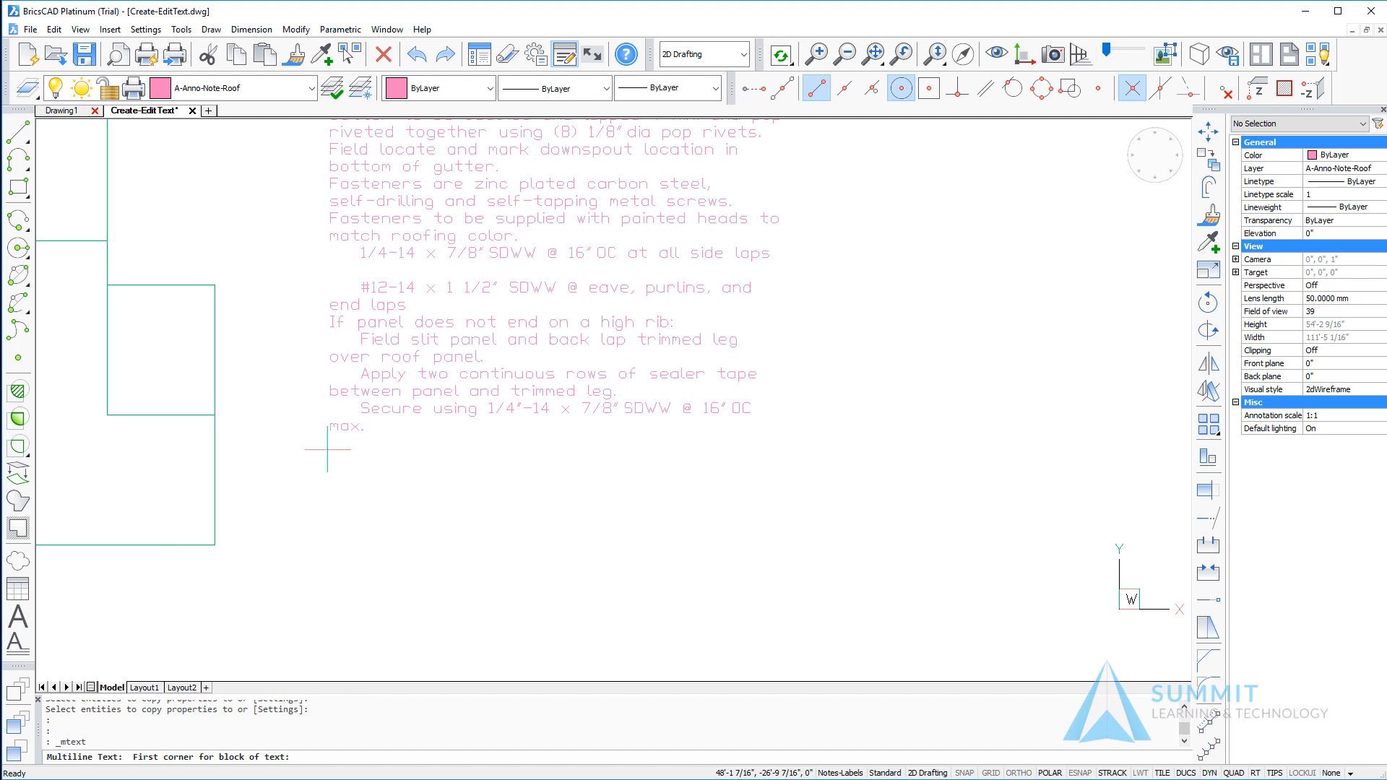
{"action": "mouse_move", "coordinate": [363, 458]}
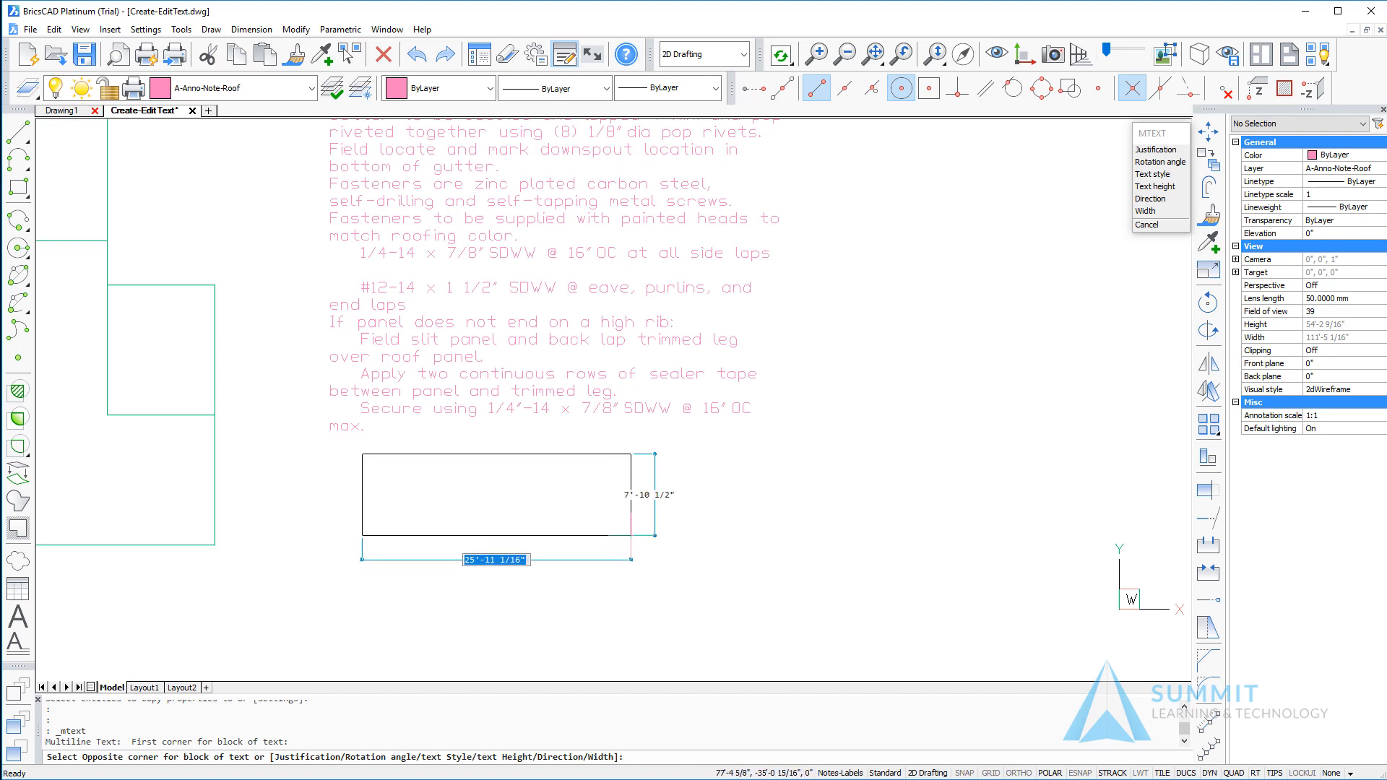
{"action": "left_click", "coordinate": [633, 560]}
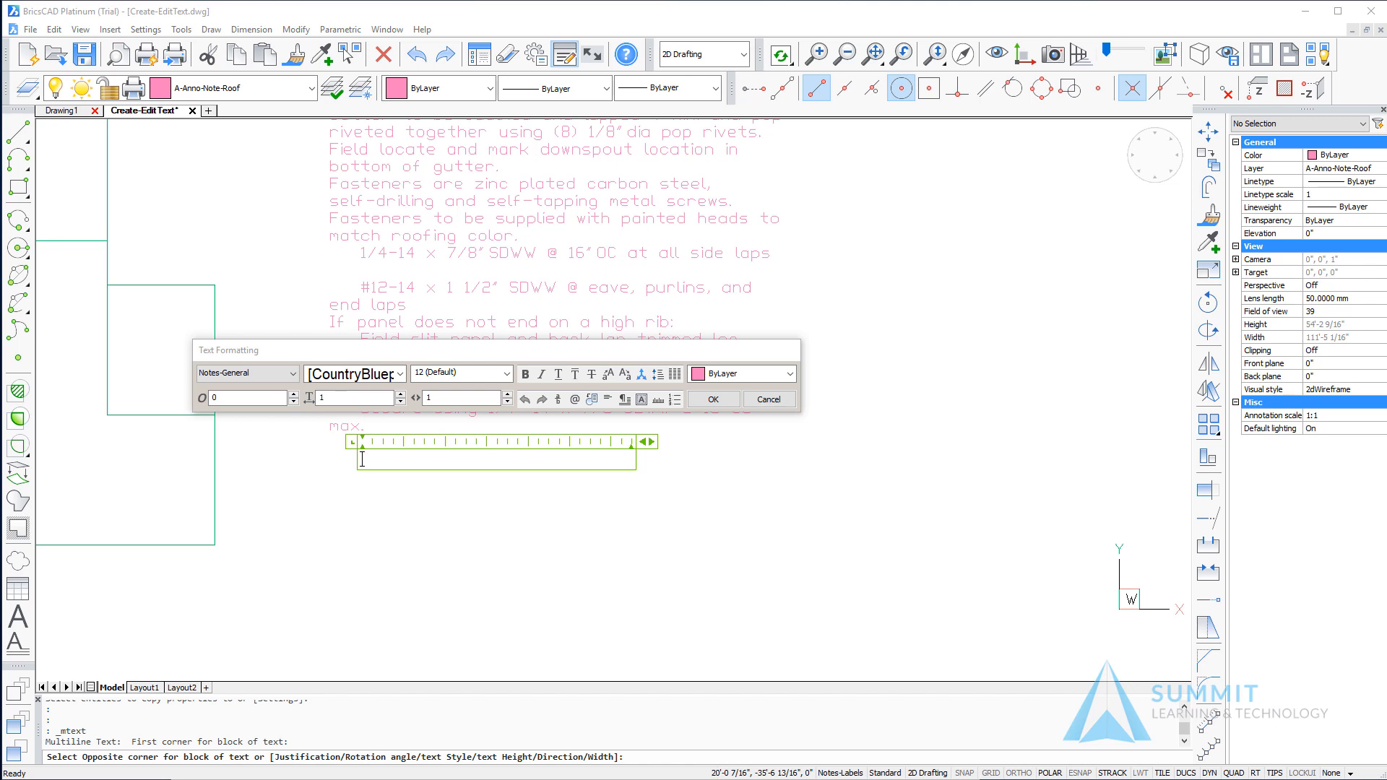
{"action": "mouse_move", "coordinate": [289, 449]}
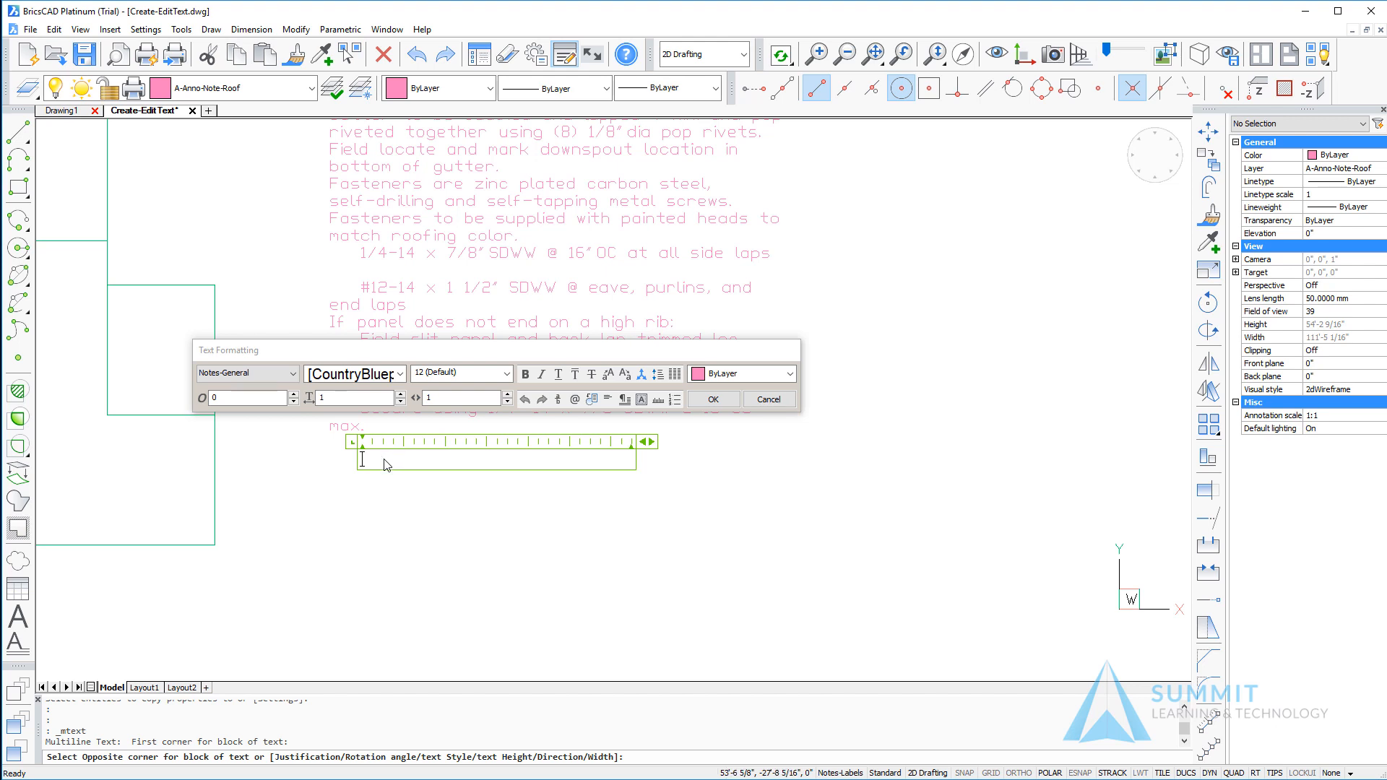
- Write the disclaimer: notes are subject to change, check the construction change notices
{"action": "type", "text": "The notes on this drawing are subject to change. Check the list of construction change notices prior to starting this work."}
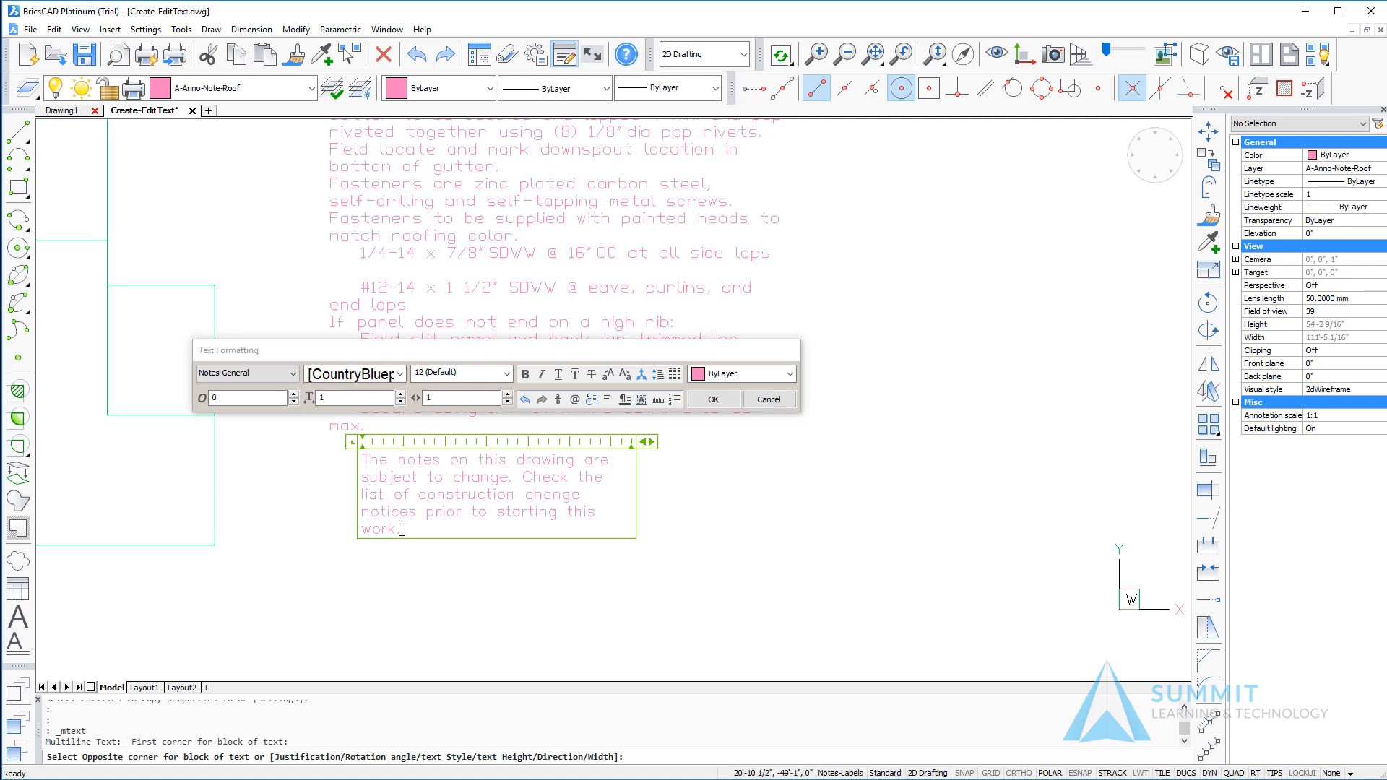
{"action": "mouse_move", "coordinate": [904, 346]}
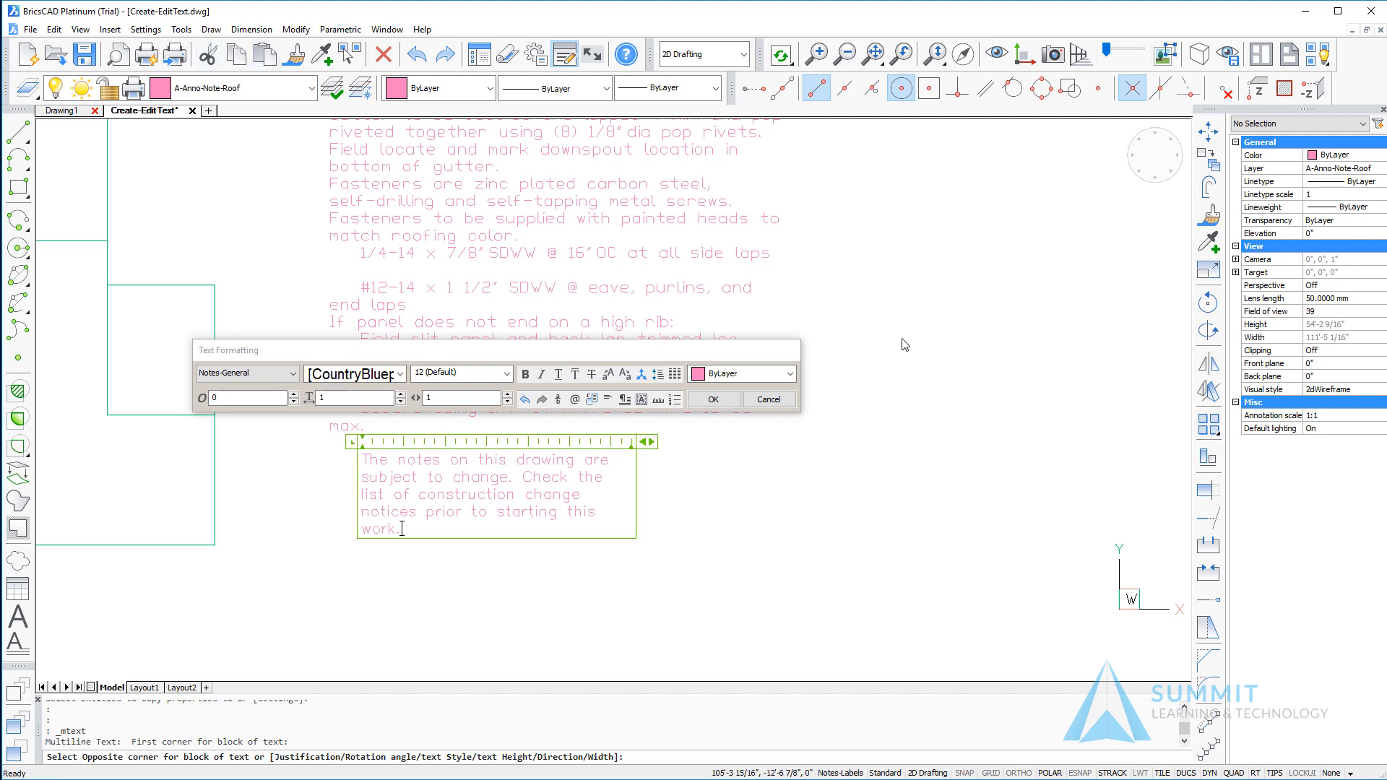
{"action": "left_click", "coordinate": [712, 399]}
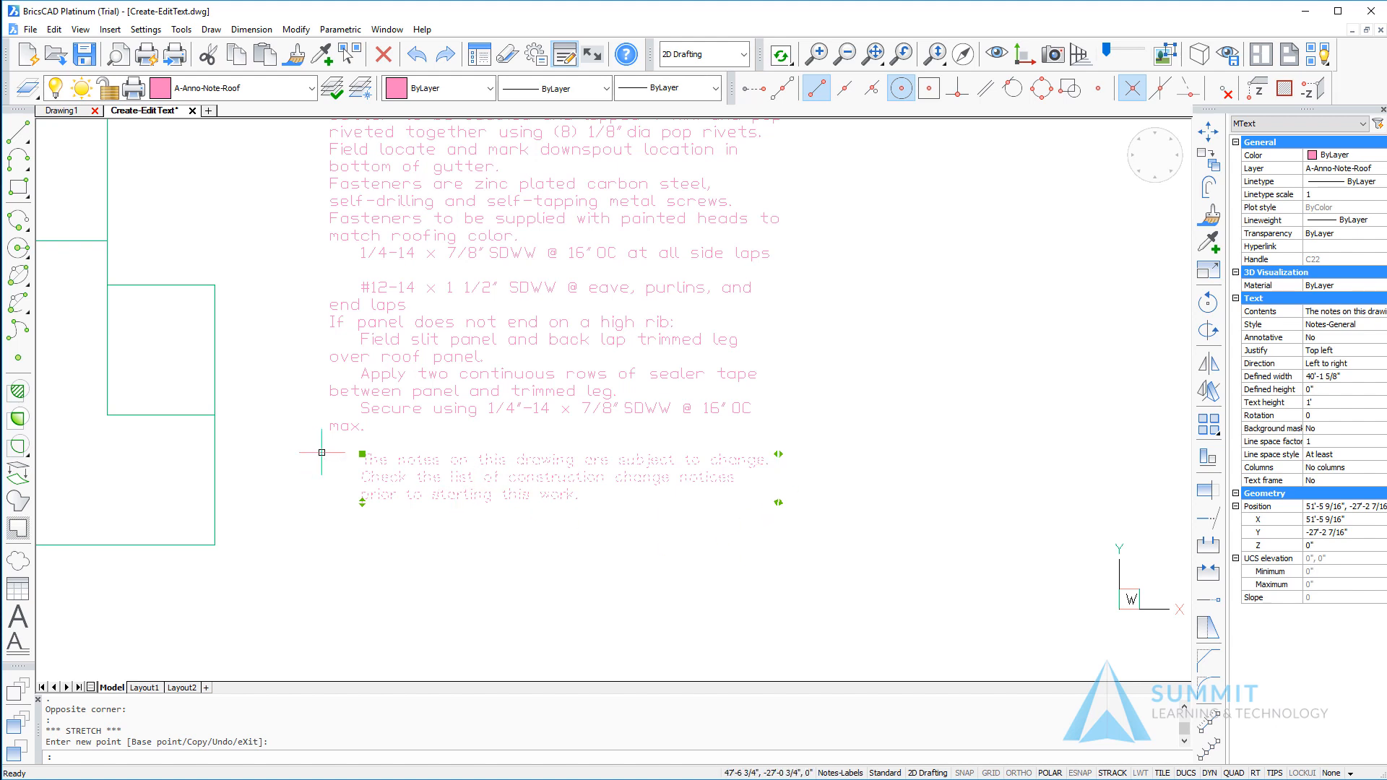
- Stretch the disclaimer's width grip so it wraps across three longer lines
{"action": "right_click", "coordinate": [358, 452]}
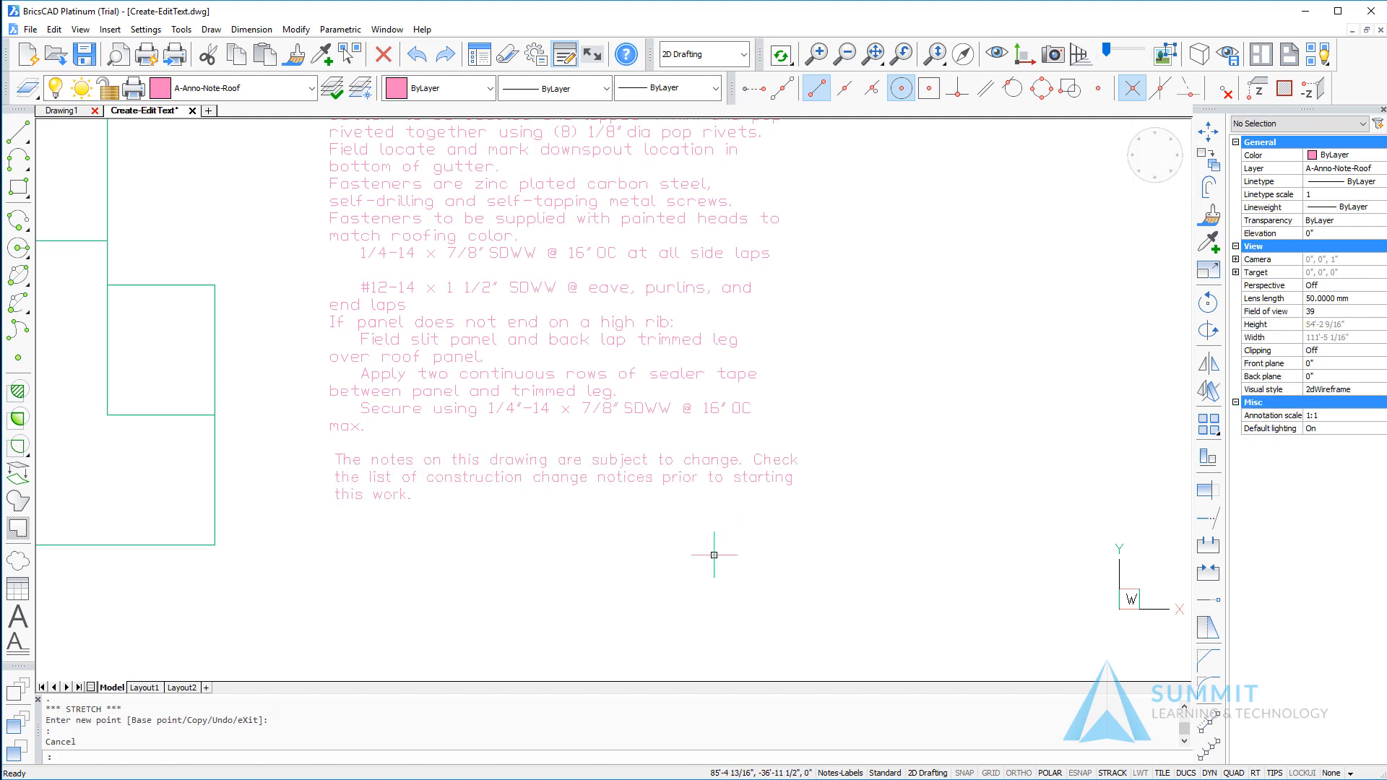
{"action": "mouse_move", "coordinate": [544, 571]}
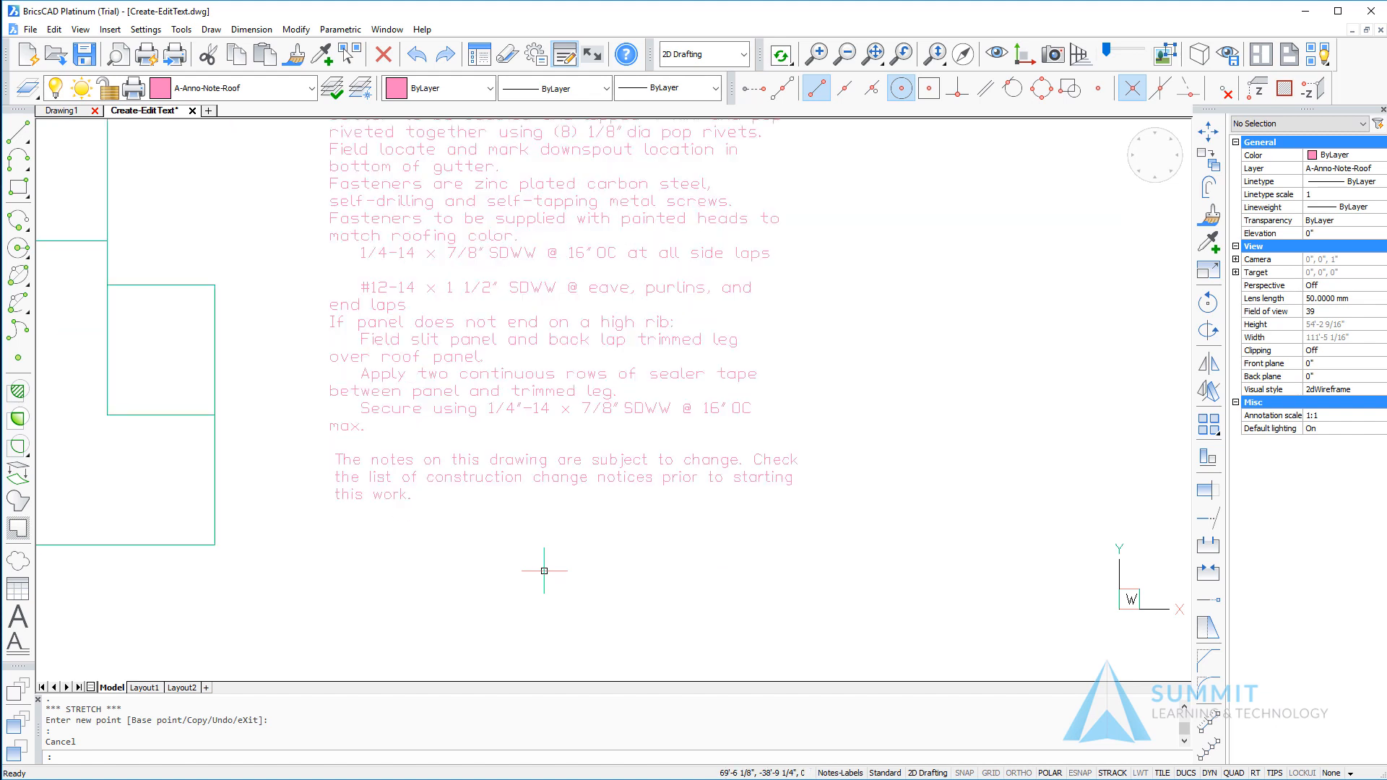
{"action": "mouse_move", "coordinate": [576, 539]}
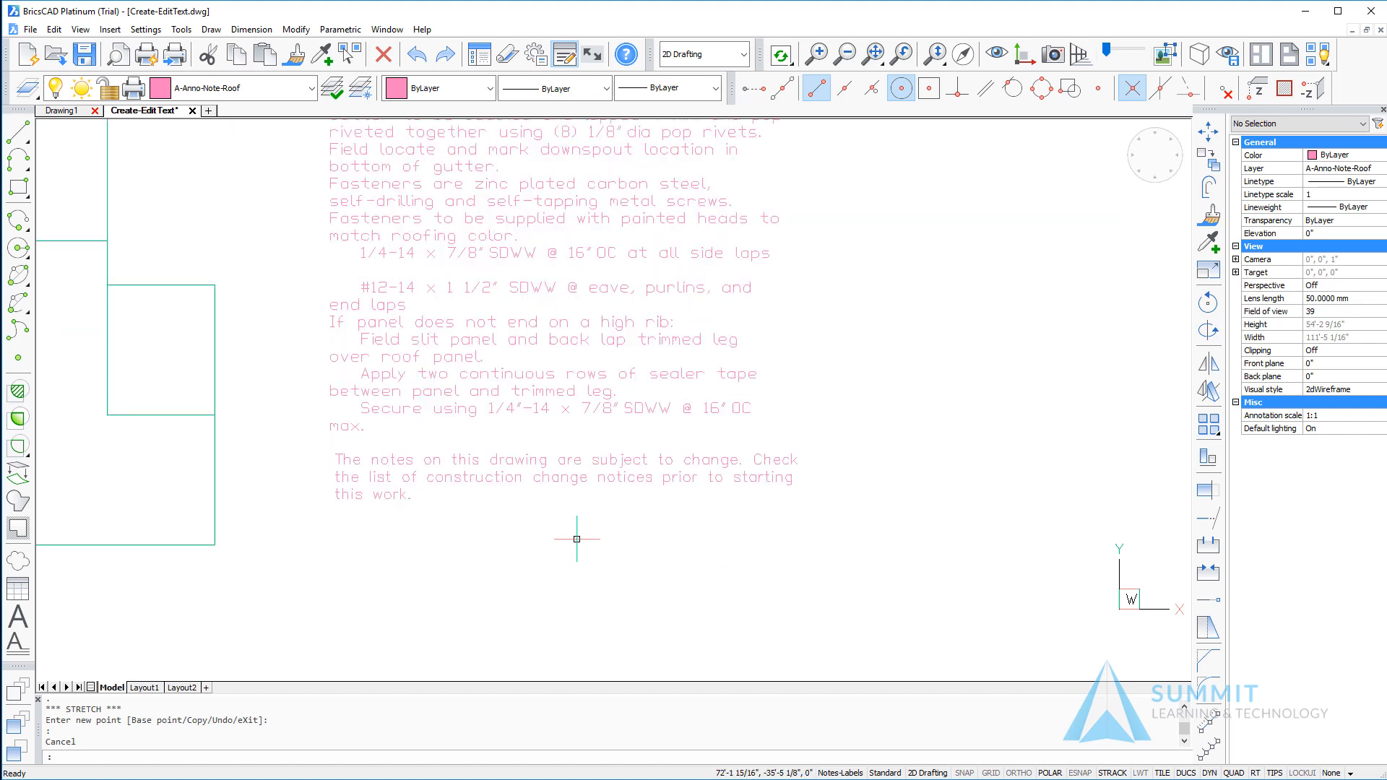
- Format the first six roofing notes as a numbered list, then select the lines below
{"action": "scroll", "scroll_direction": "down", "scroll_amount": 3}
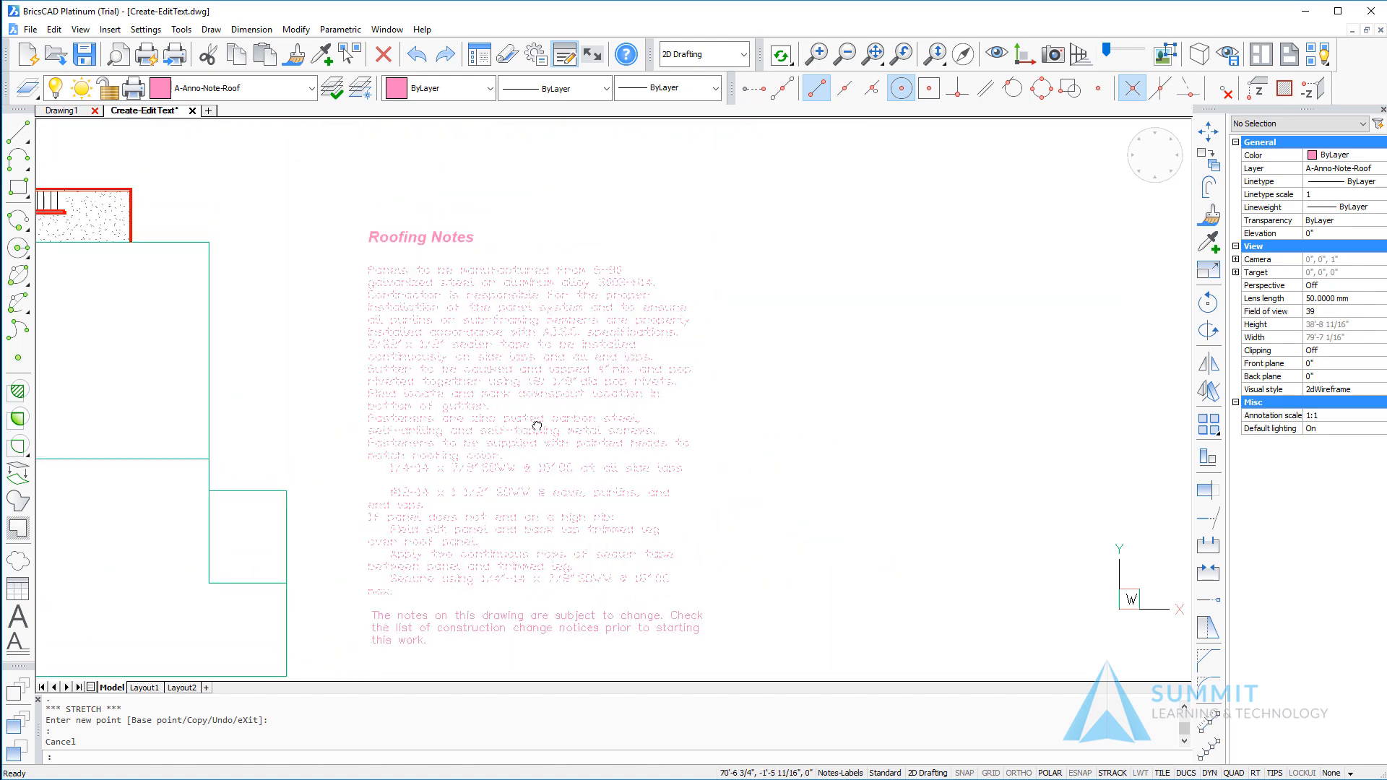
{"action": "double_click", "coordinate": [530, 425]}
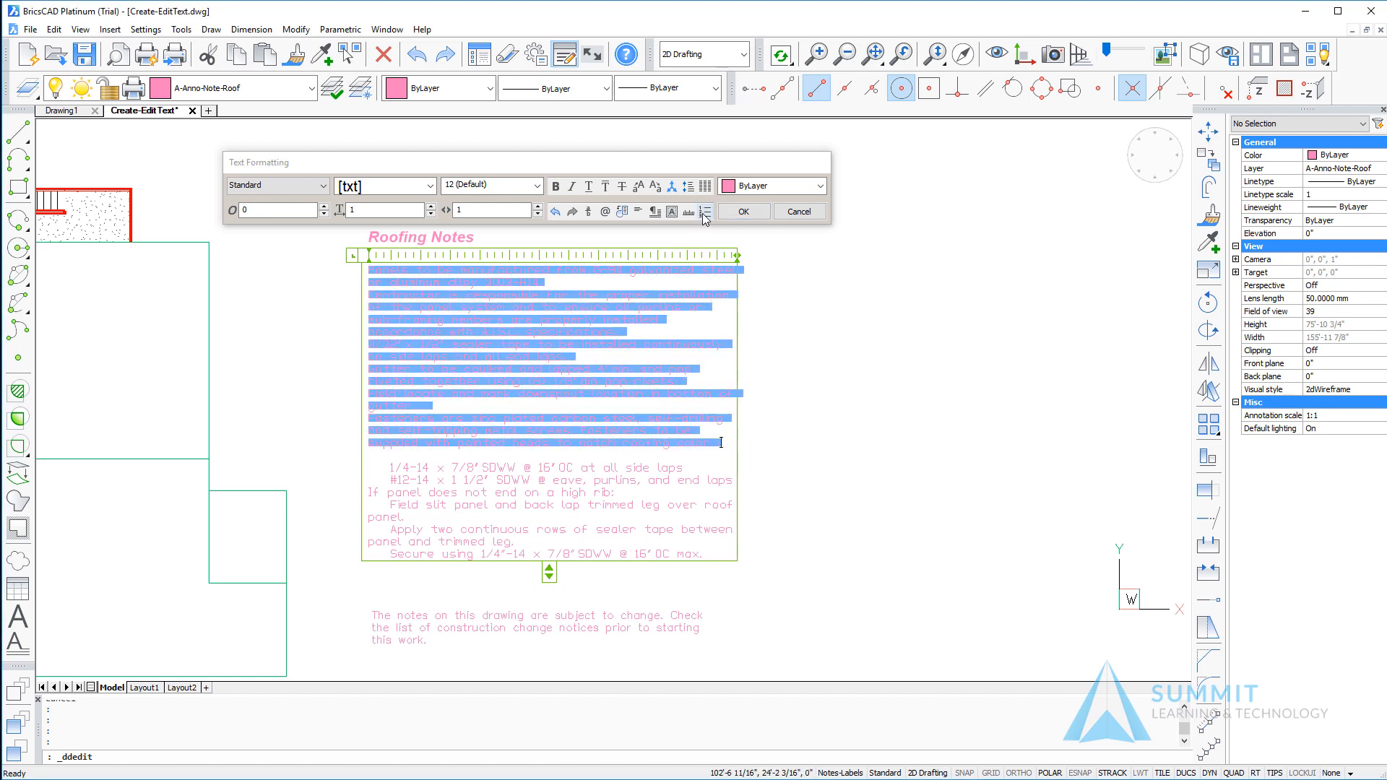
{"action": "left_click", "coordinate": [705, 211]}
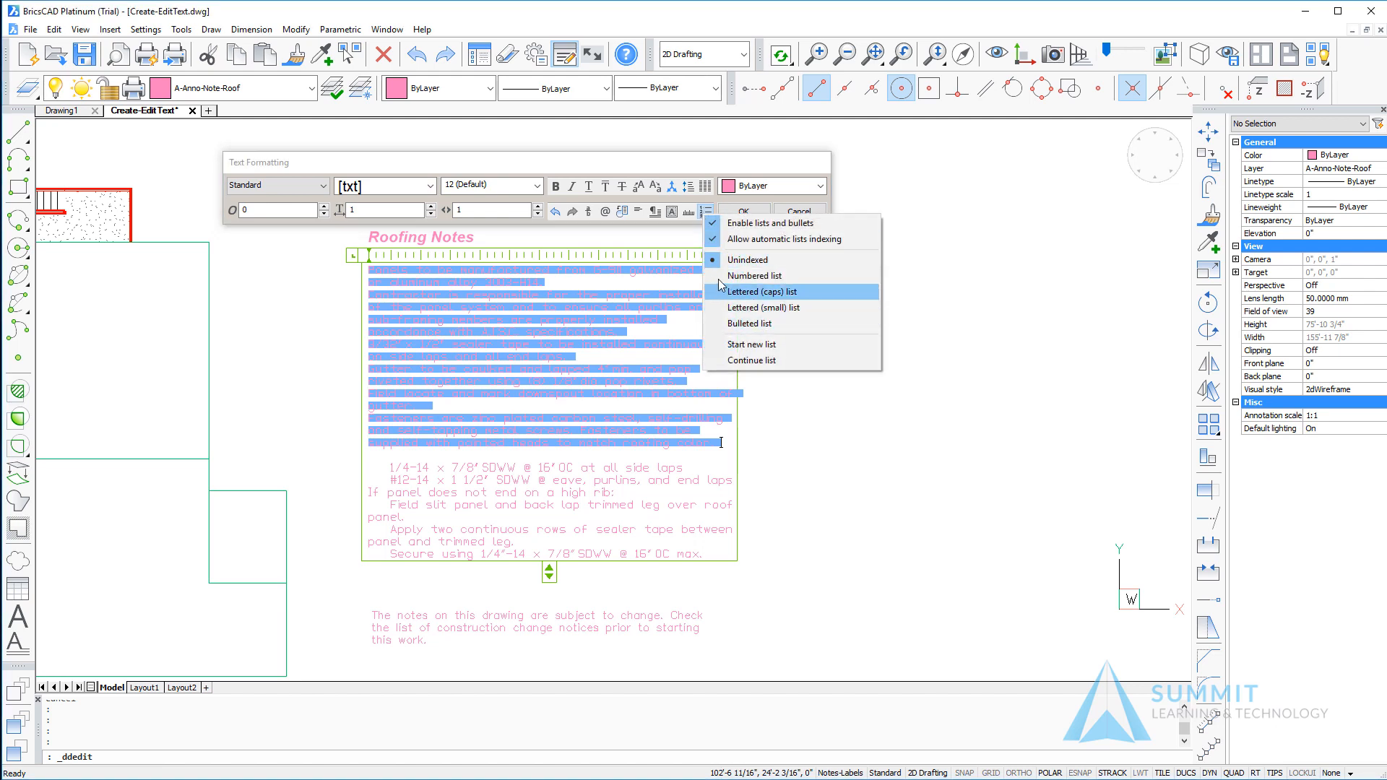
{"action": "left_click", "coordinate": [755, 275]}
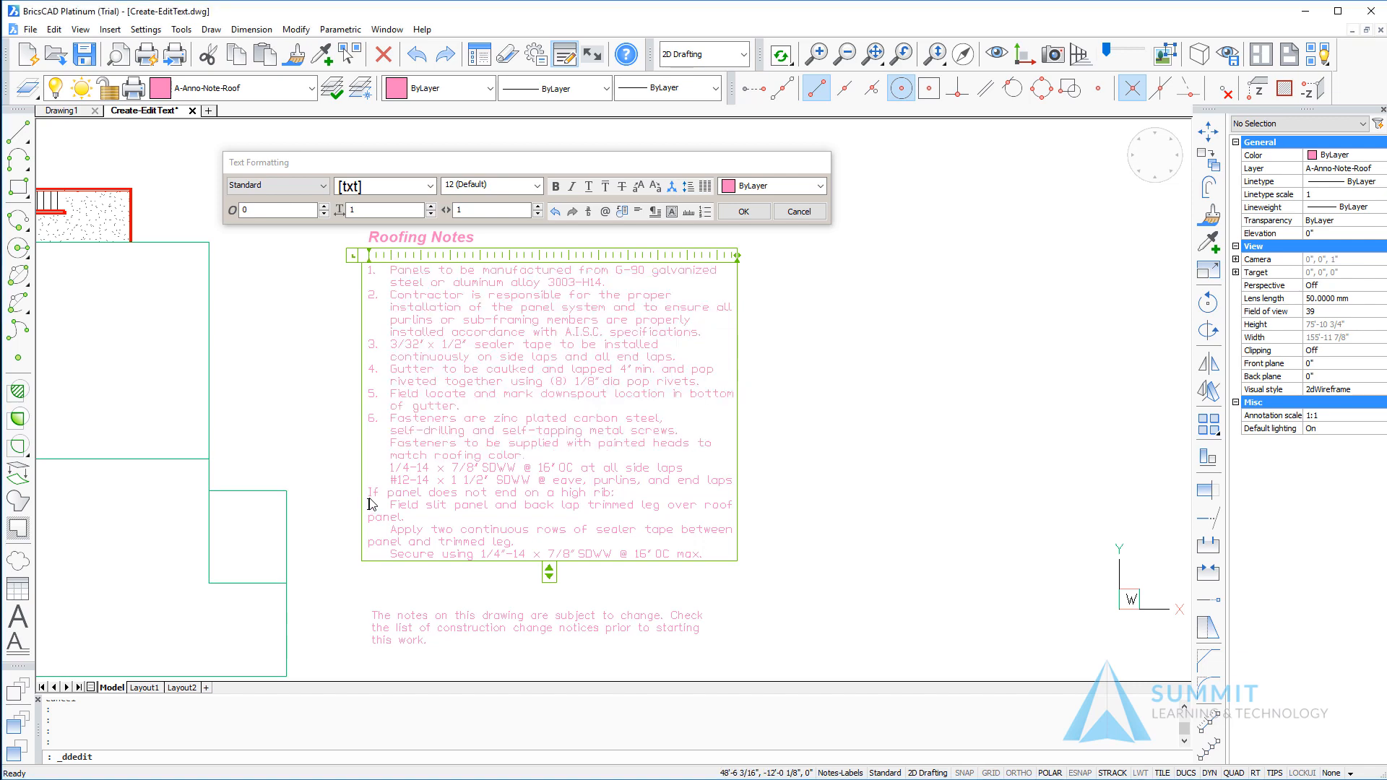
{"action": "left_click_drag", "start_coordinate": [370, 491], "coordinate": [695, 553]}
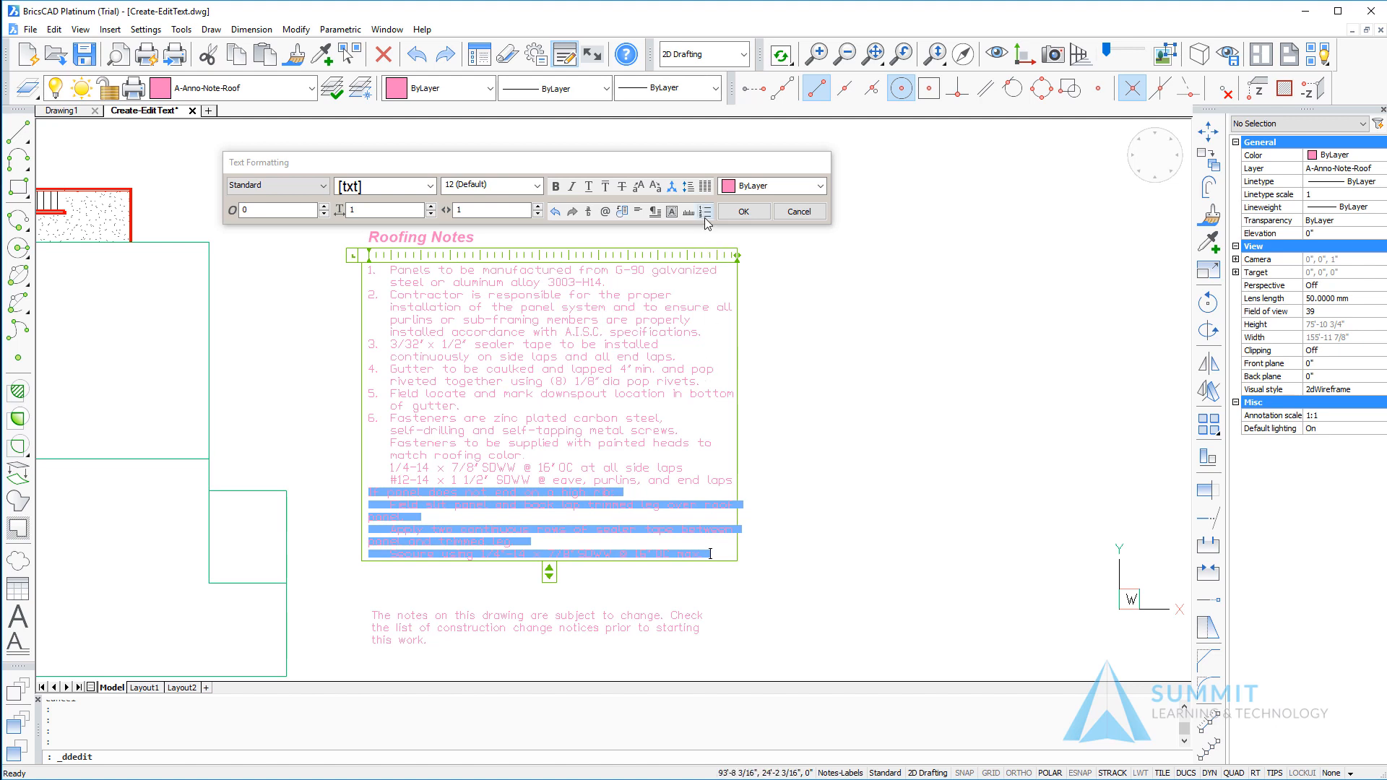
- Continue the numbering down through note 10, then bullet the two fastener spacing lines under note 6
{"action": "left_click", "coordinate": [707, 211]}
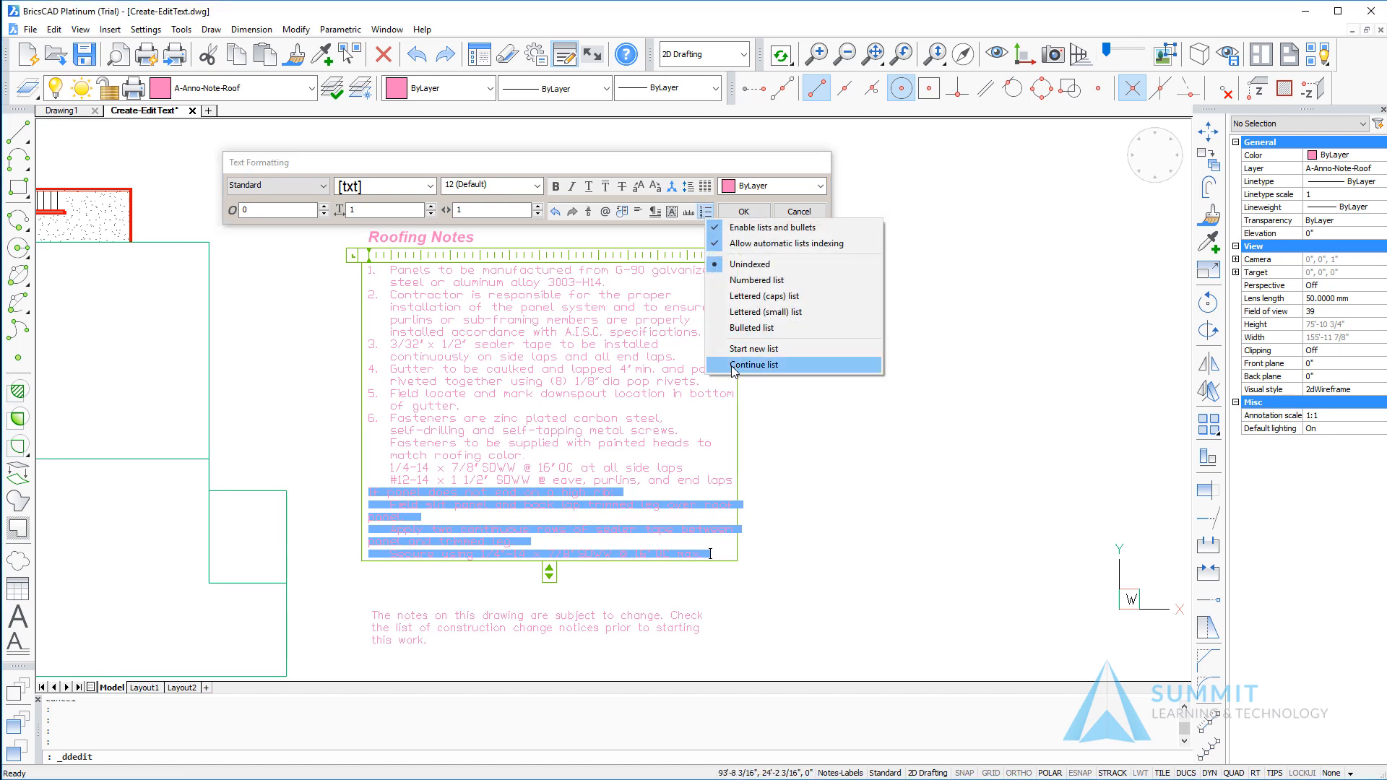
{"action": "left_click", "coordinate": [753, 365]}
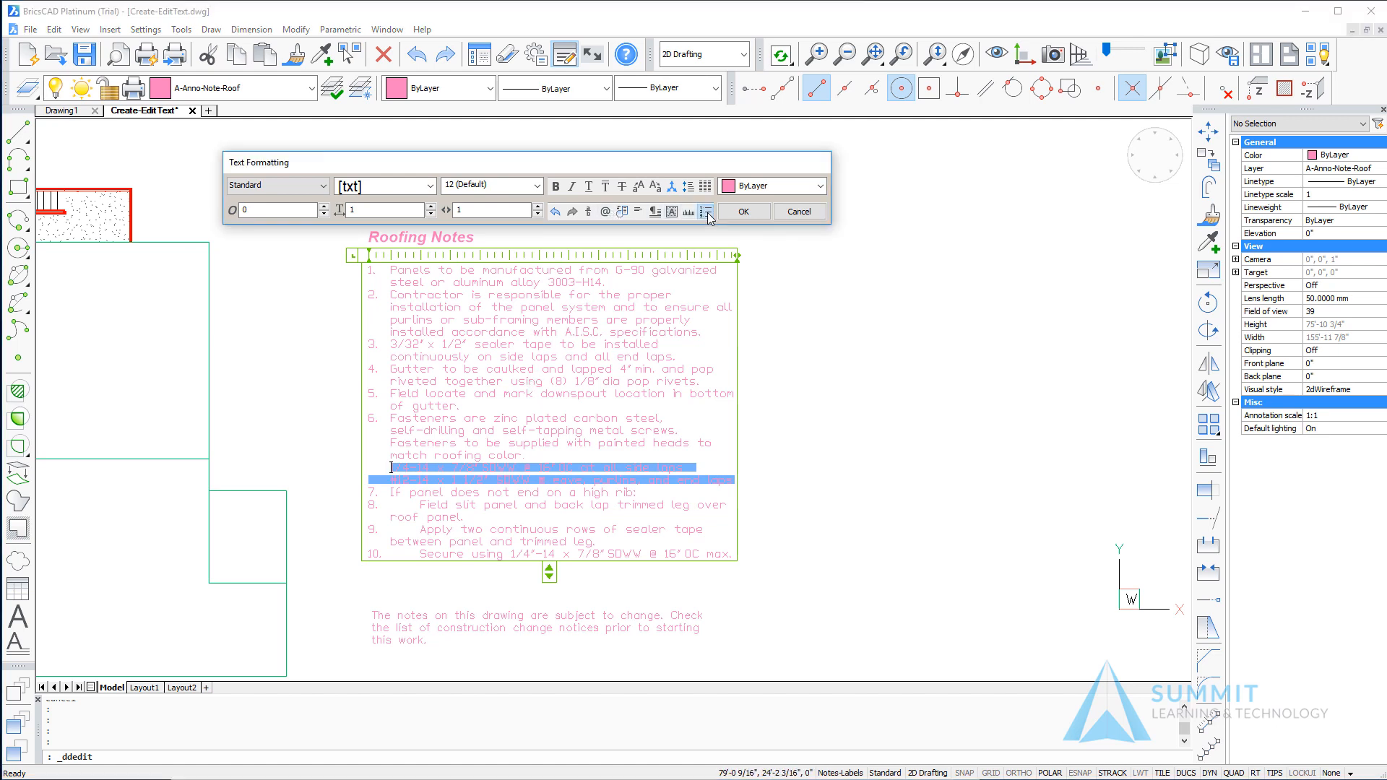
{"action": "left_click", "coordinate": [707, 211]}
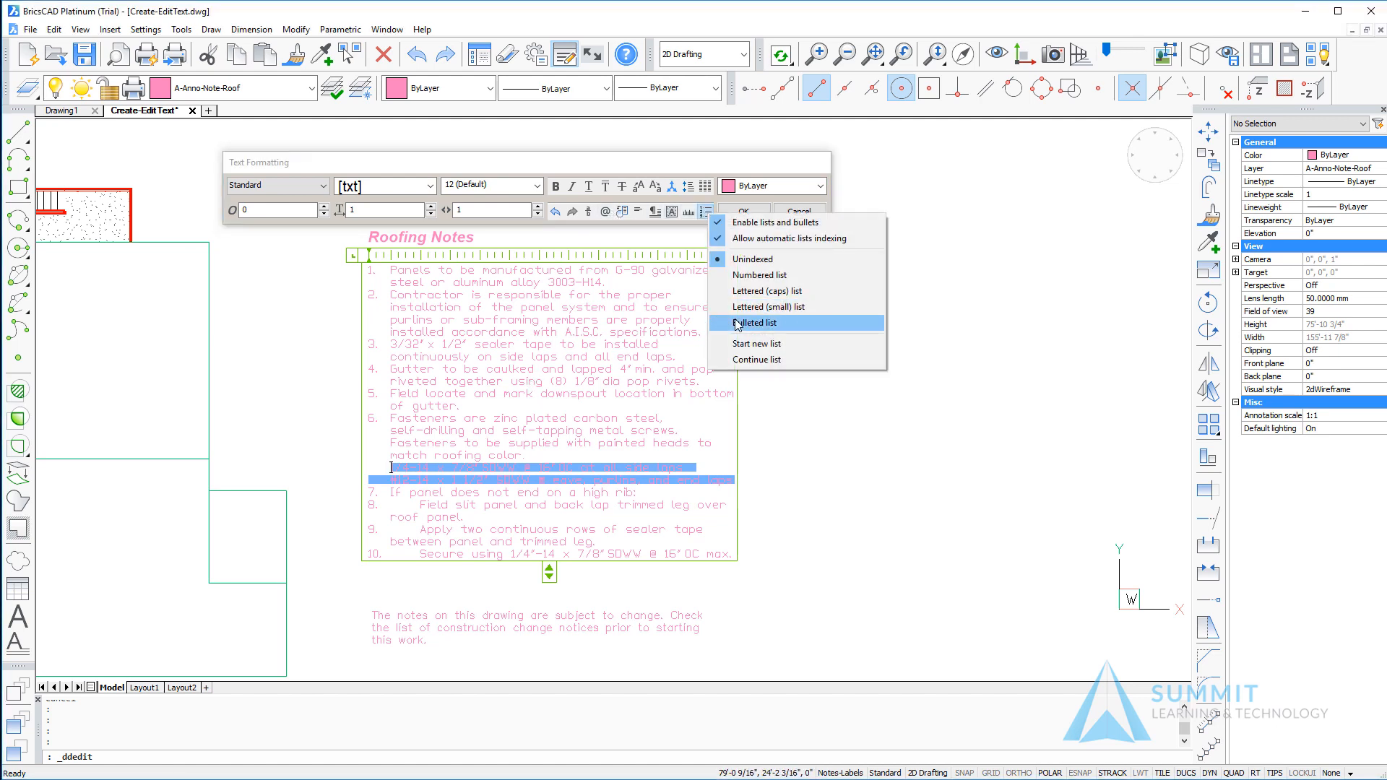
{"action": "left_click", "coordinate": [763, 322]}
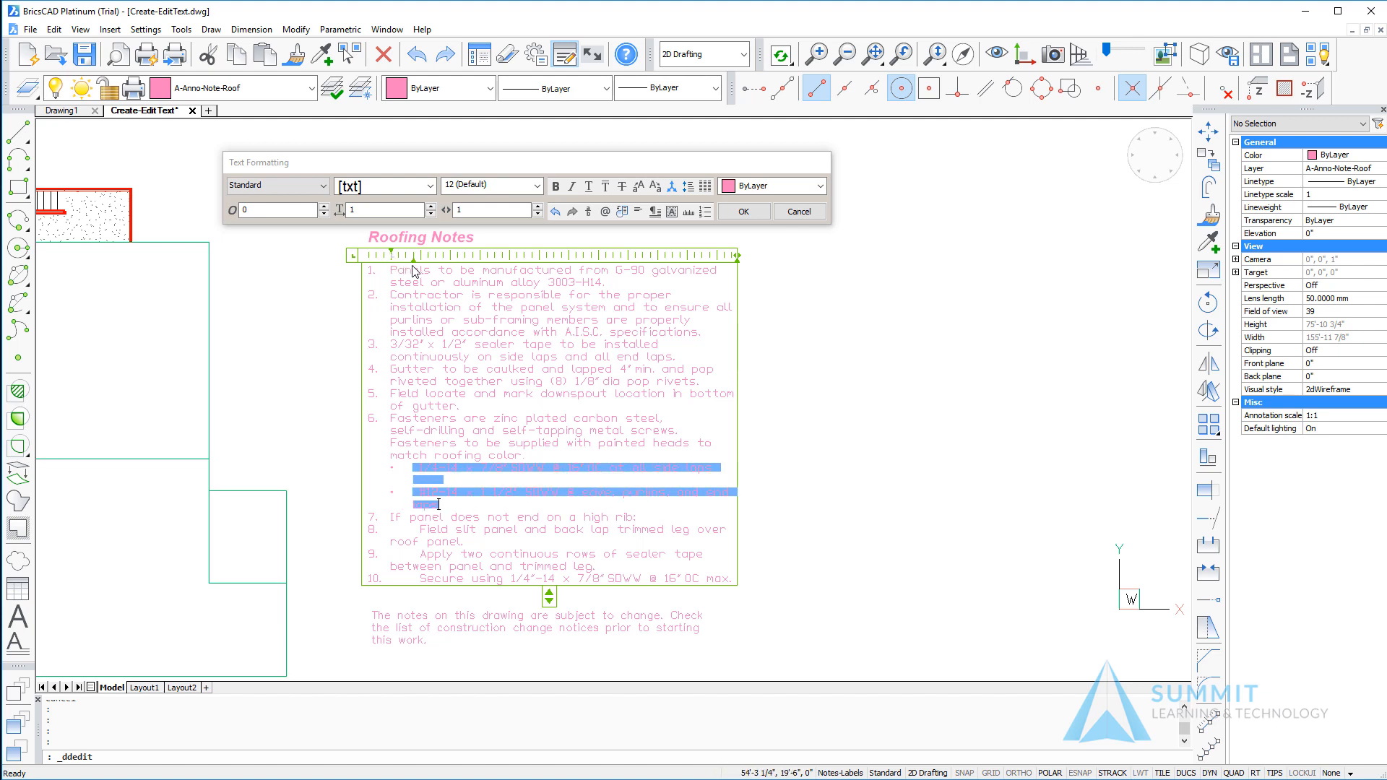
{"action": "mouse_move", "coordinate": [631, 439]}
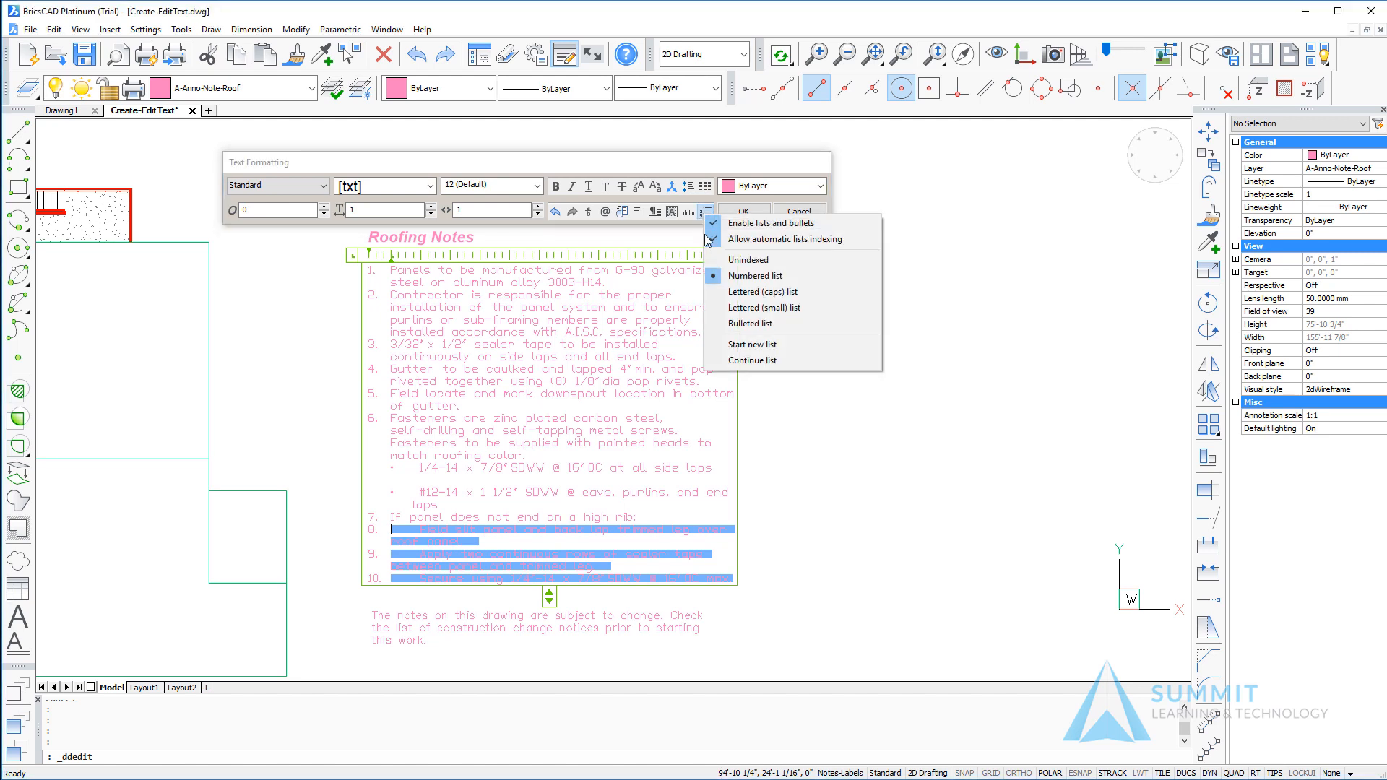
{"action": "mouse_move", "coordinate": [766, 308]}
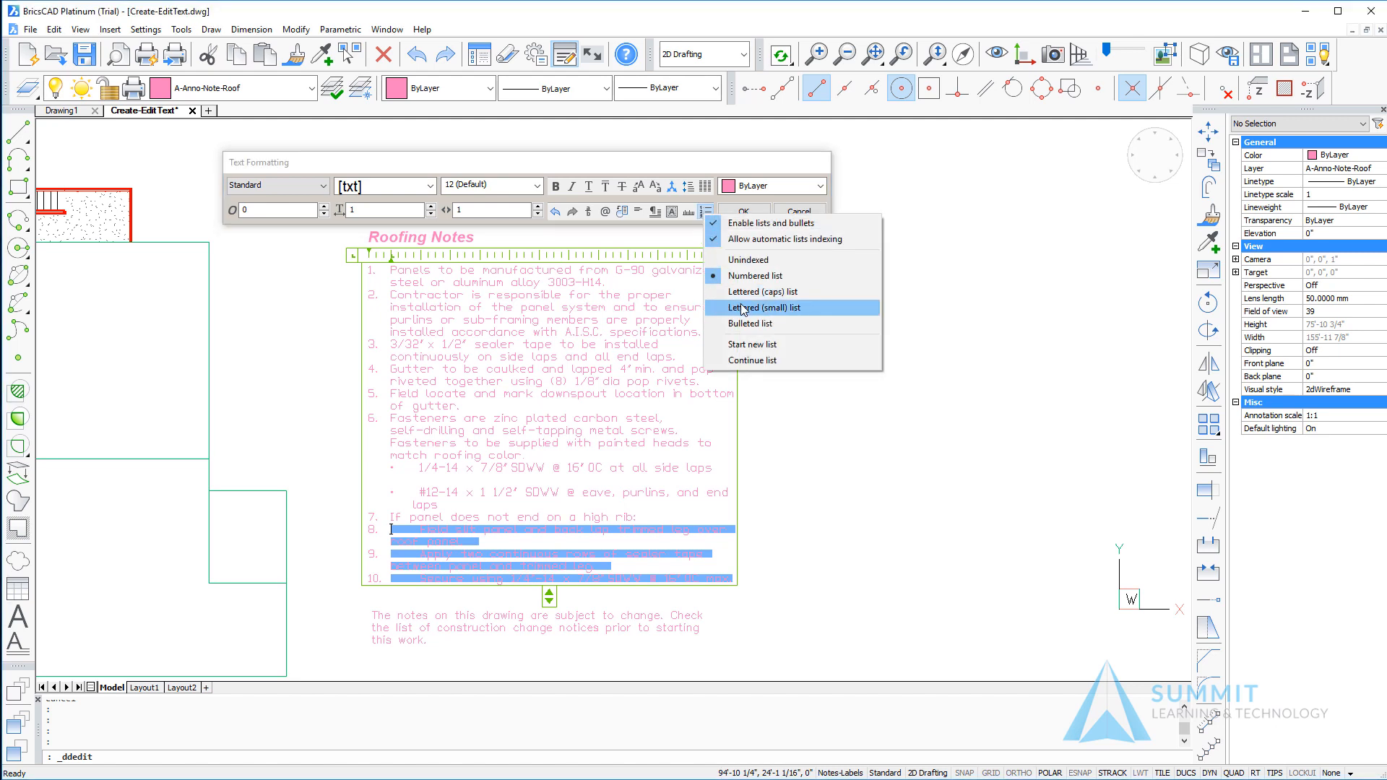
- Letter the three high-rib sub-steps a, b, c and confirm the Roofing Notes formatting
{"action": "left_click", "coordinate": [771, 308]}
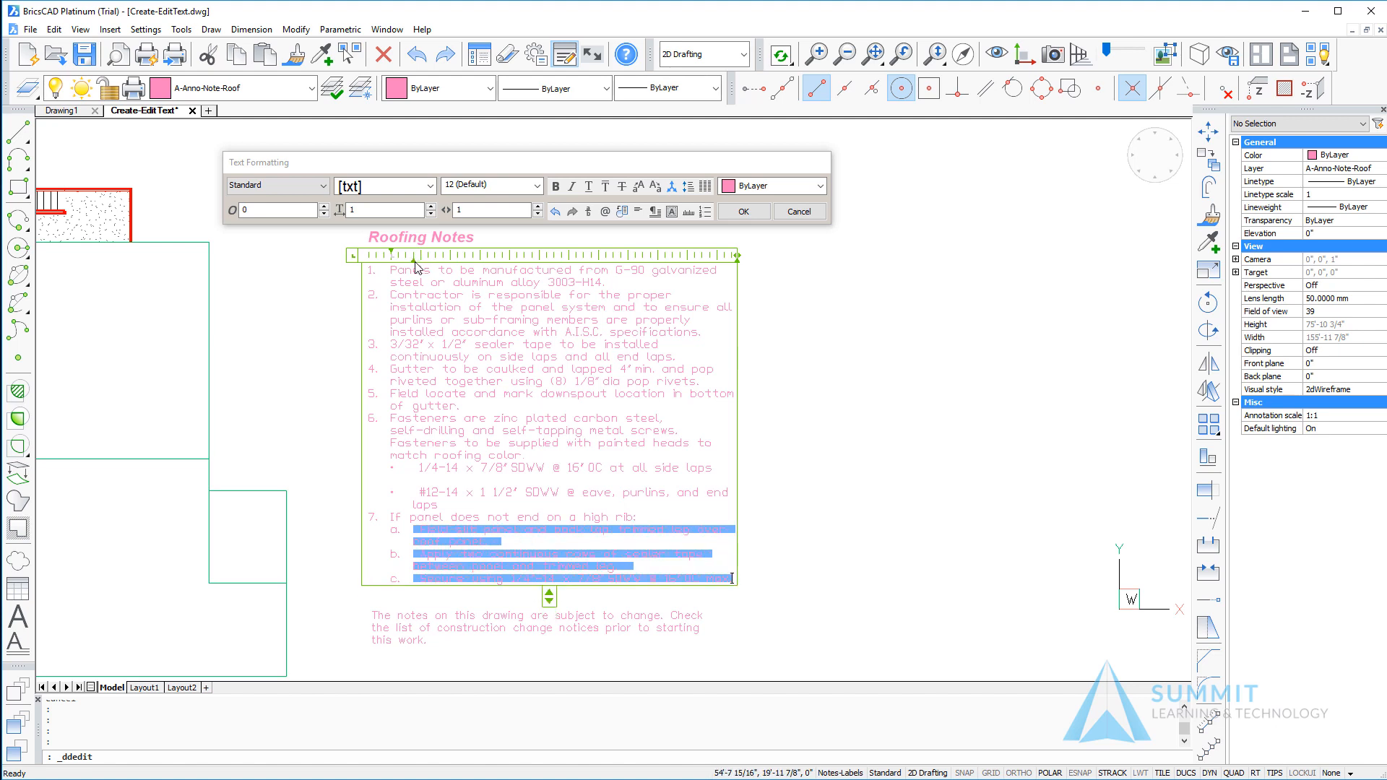
{"action": "mouse_move", "coordinate": [574, 270]}
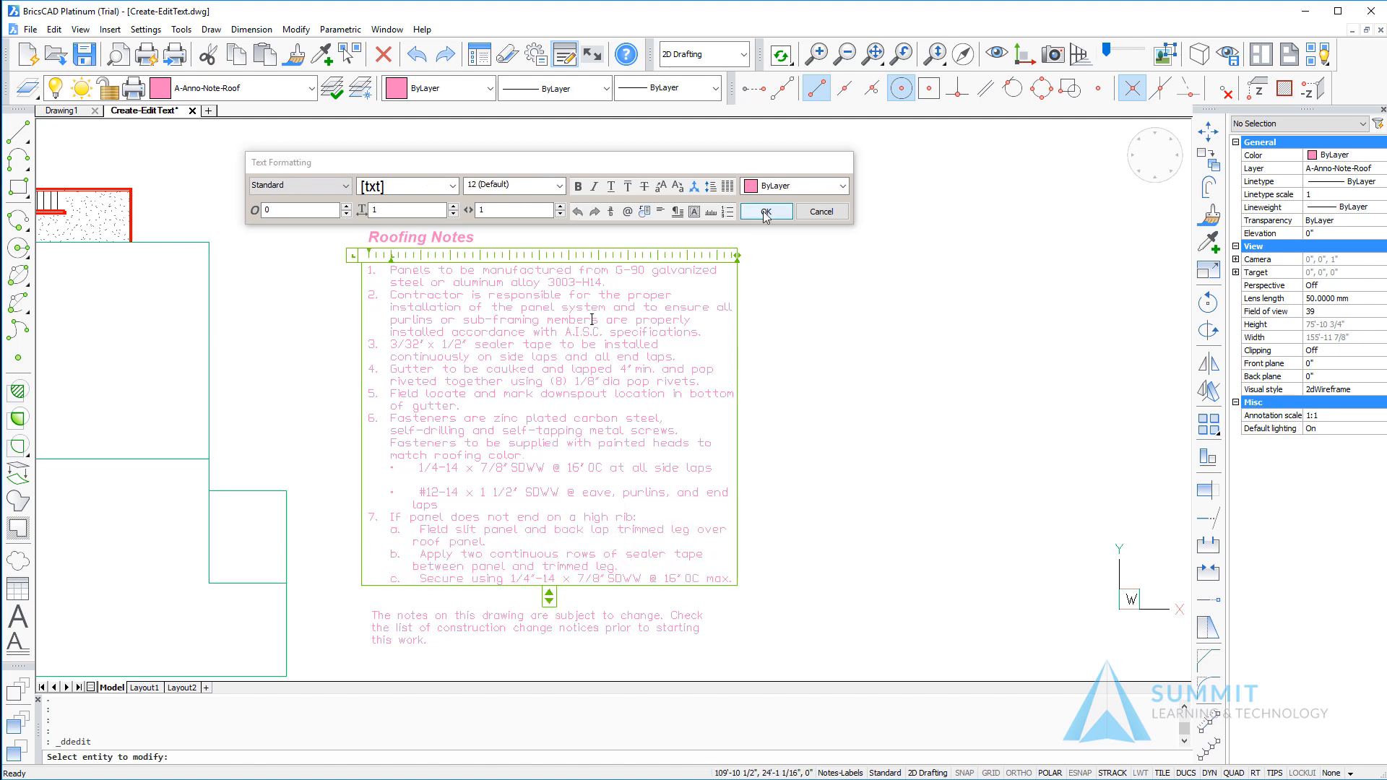
{"action": "left_click", "coordinate": [765, 211]}
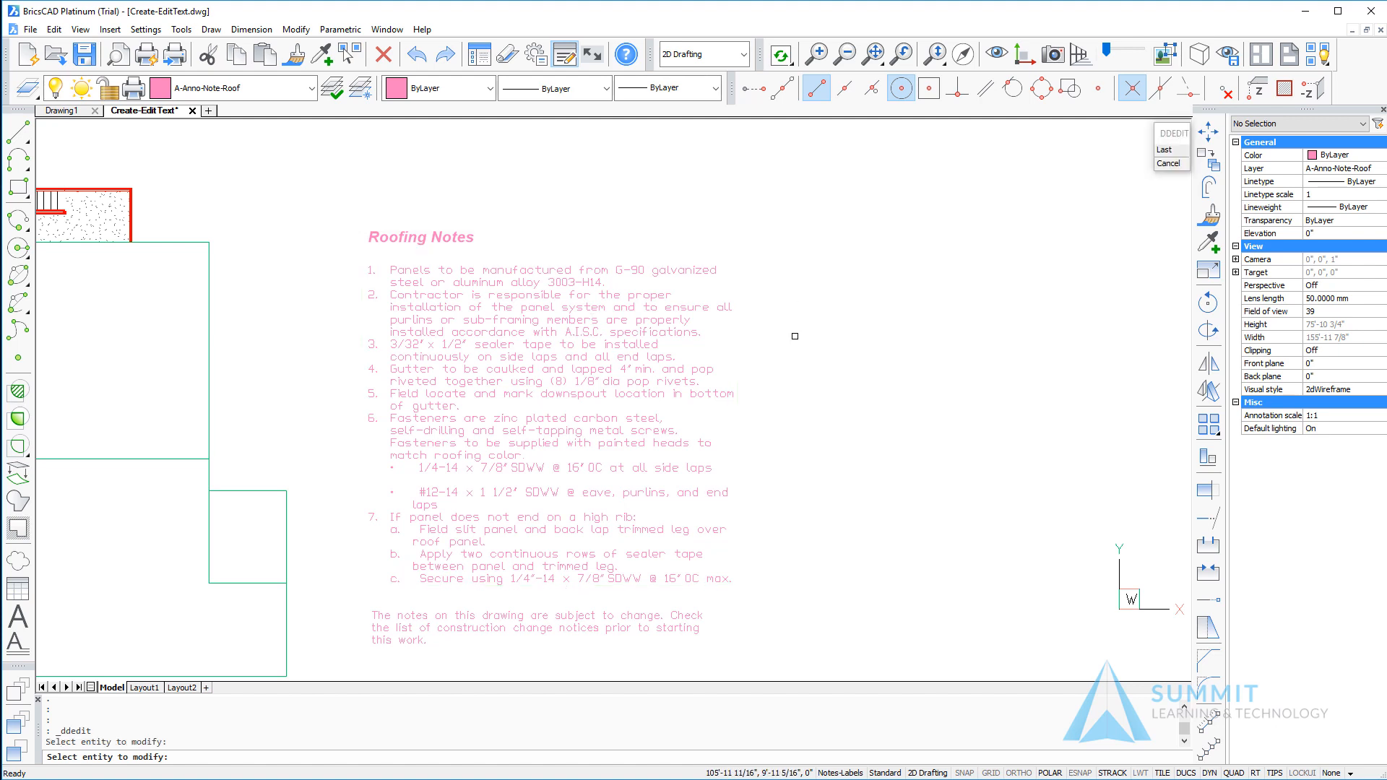